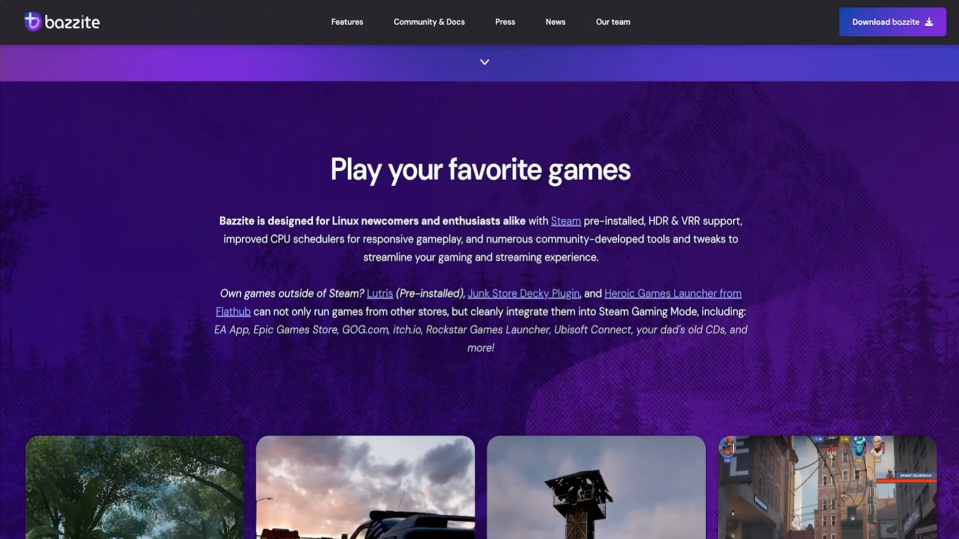
Step: Scroll through the Bazzite website and go to its download page
scroll(down, 3)
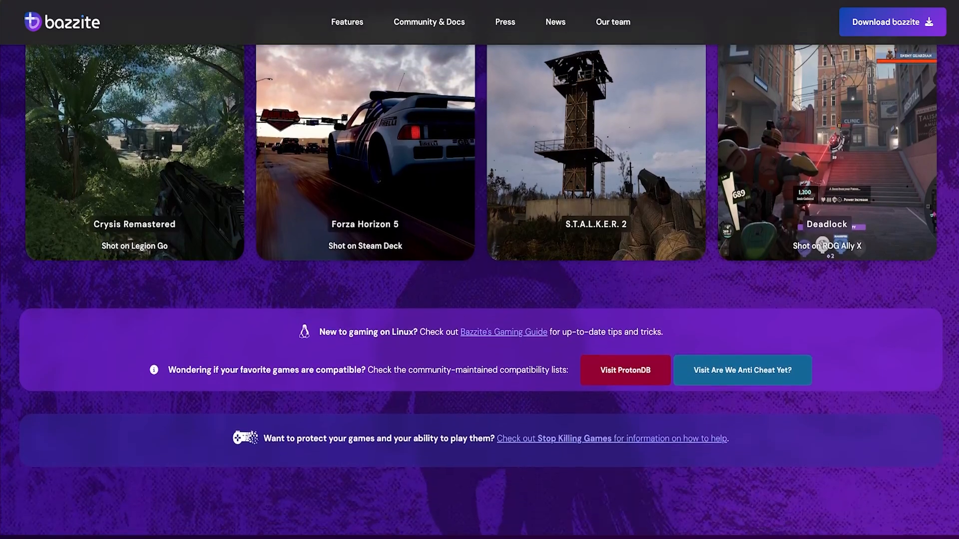
scroll(down, 3)
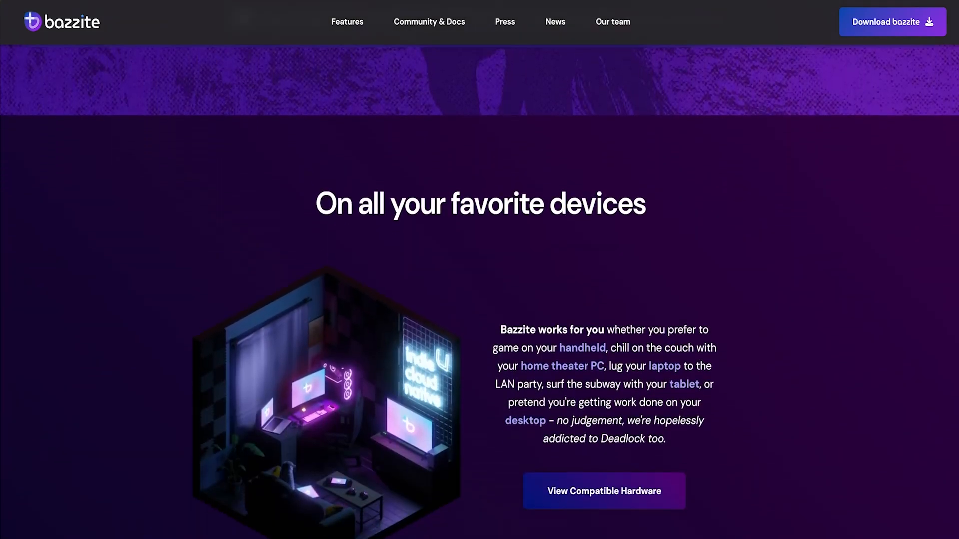
scroll(down, 3)
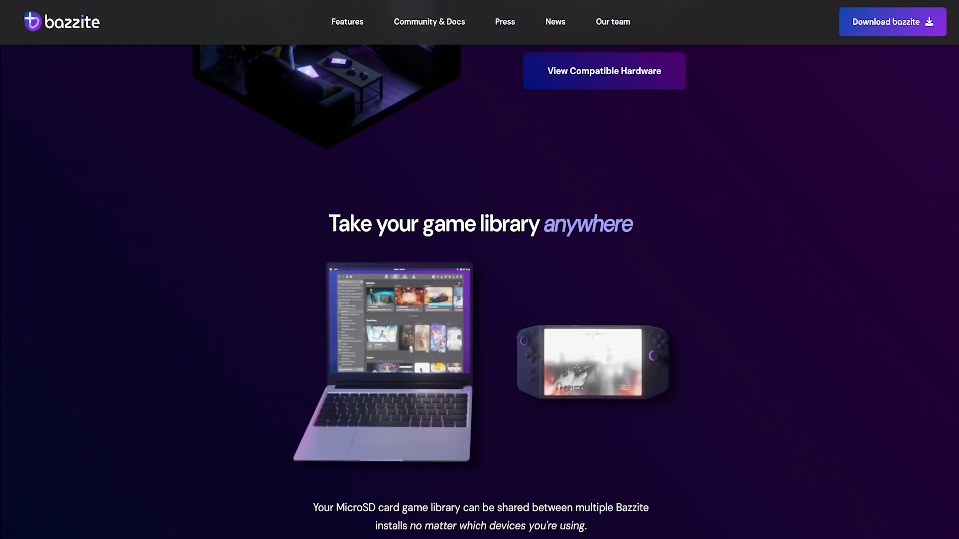
scroll(down, 3)
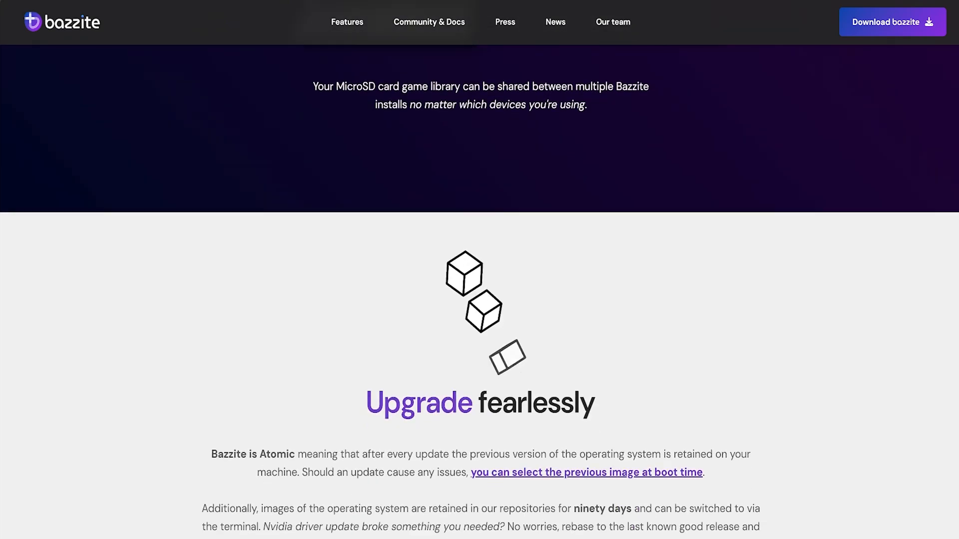
scroll(down, 3)
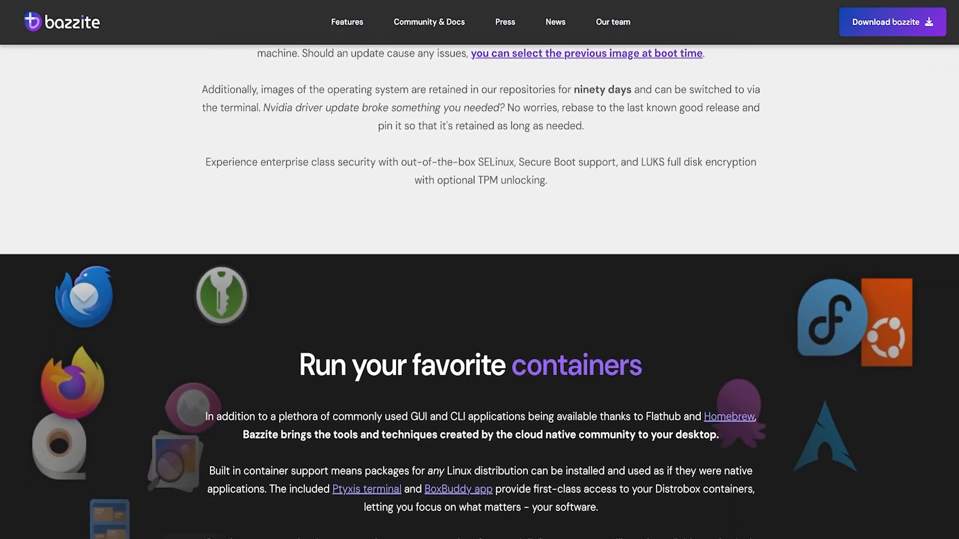
scroll(down, 3)
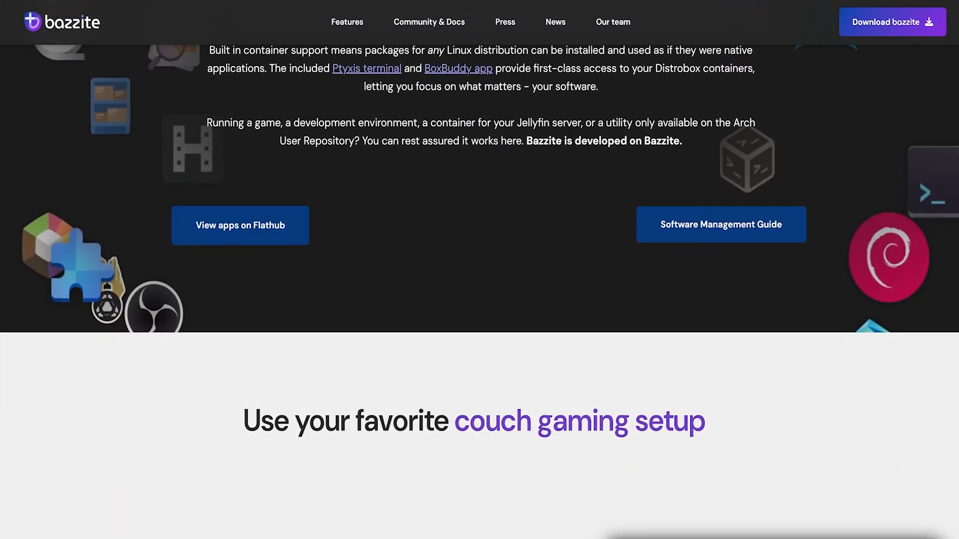
scroll(down, 3)
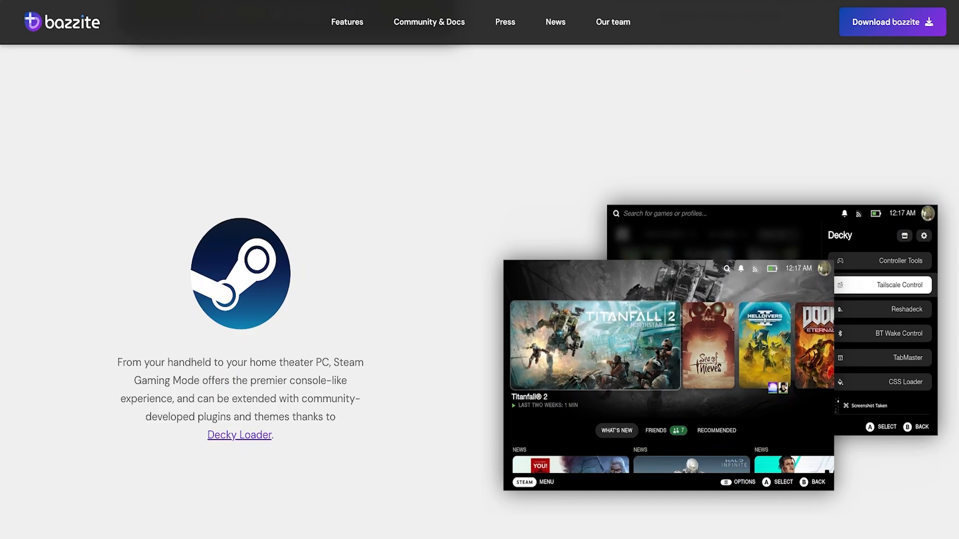
scroll(down, 3)
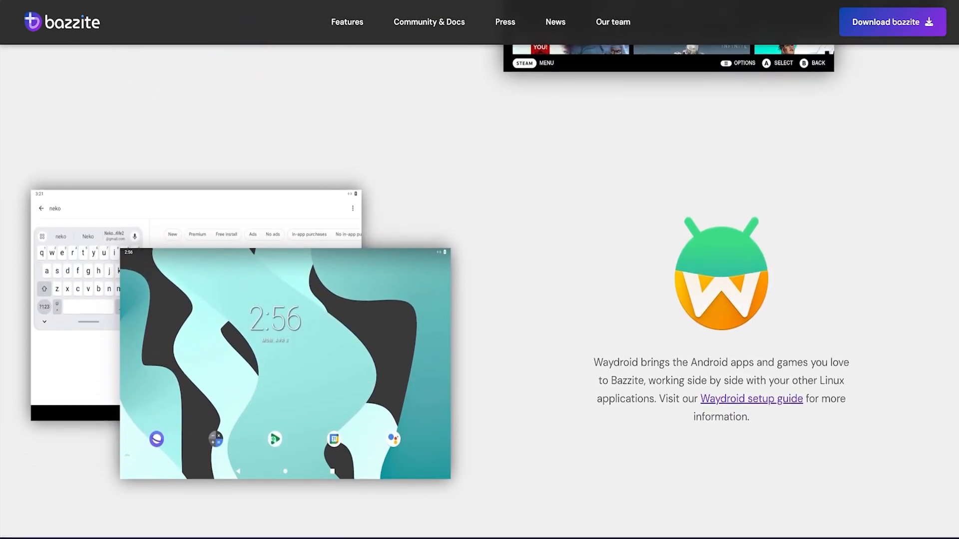
scroll(down, 3)
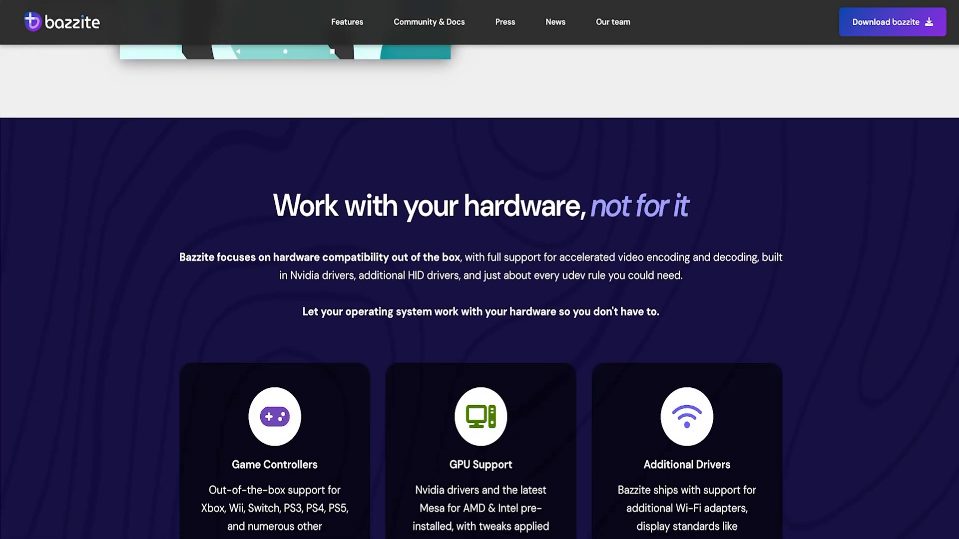
scroll(down, 3)
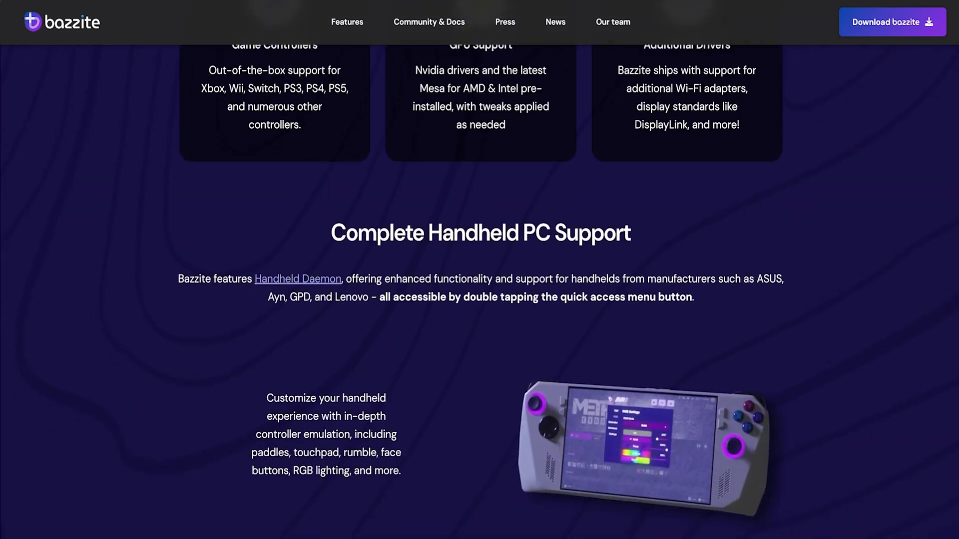
scroll(up, 3)
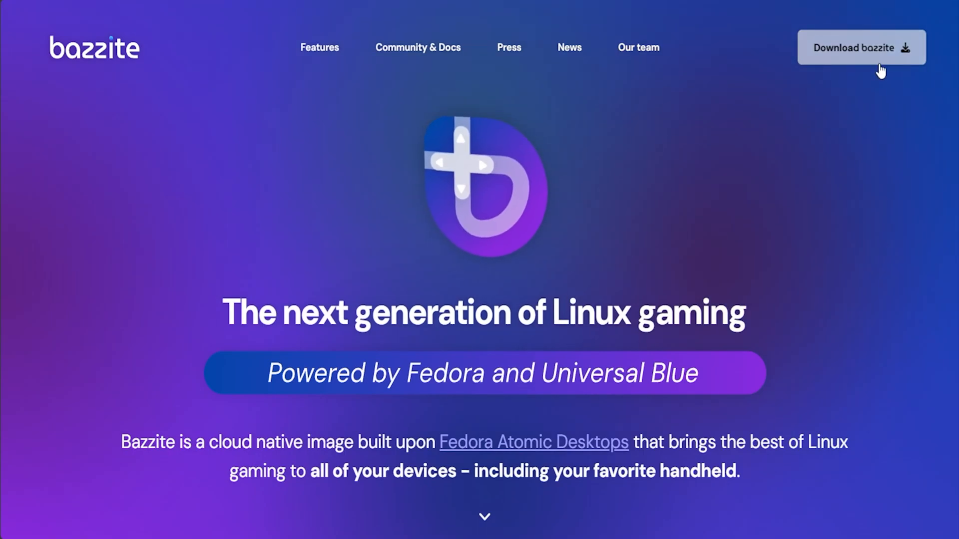
click(860, 47)
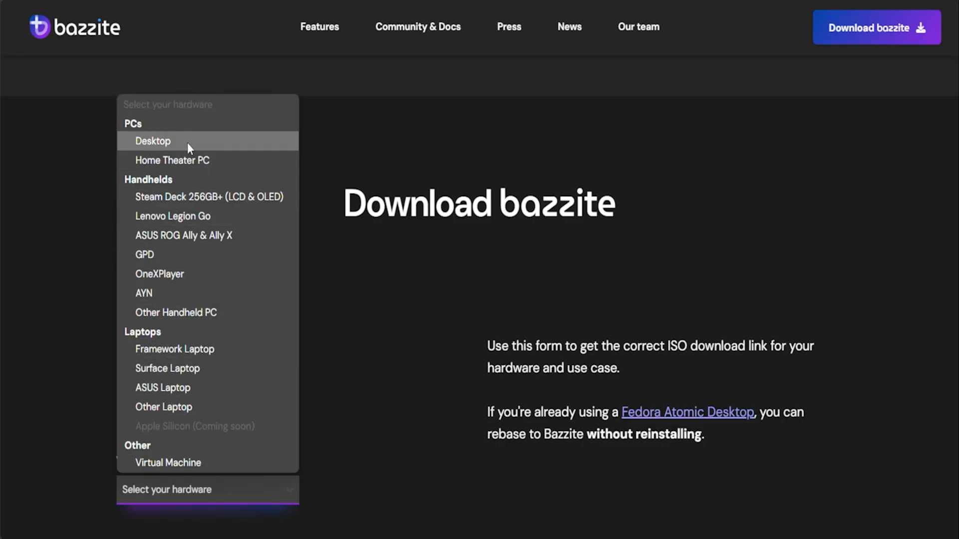
mouse_move(207, 196)
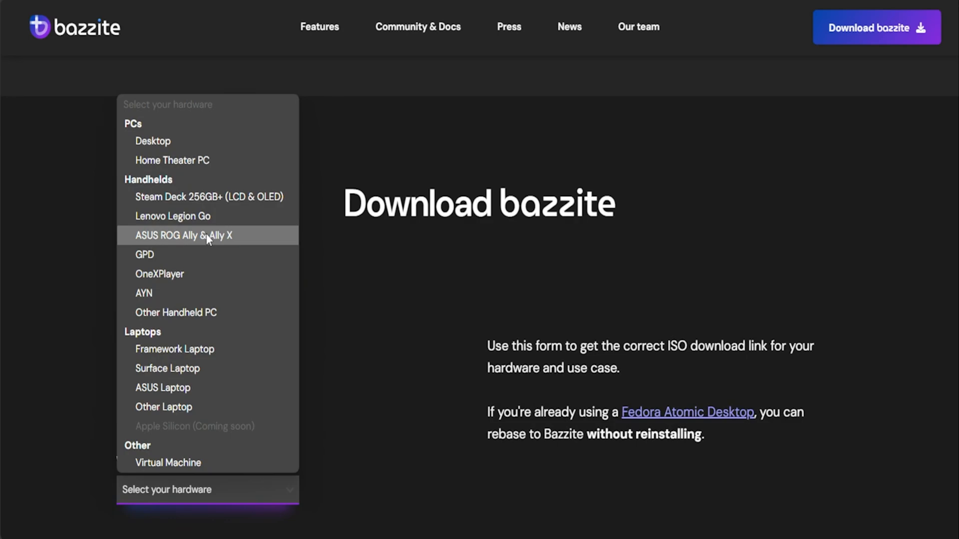
Step: Choose ASUS ROG Ally & Ally X with KDE and download the bazzite-deck image
click(182, 235)
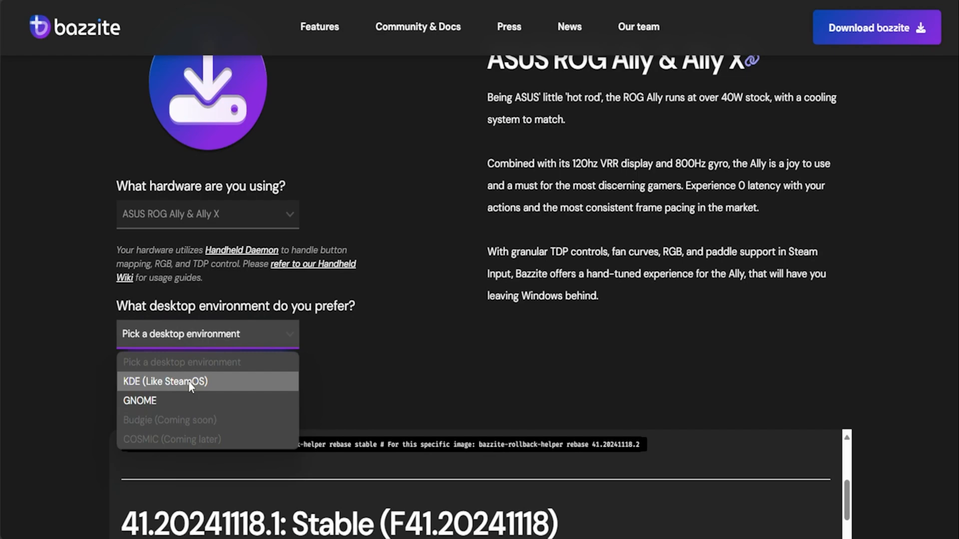
click(166, 381)
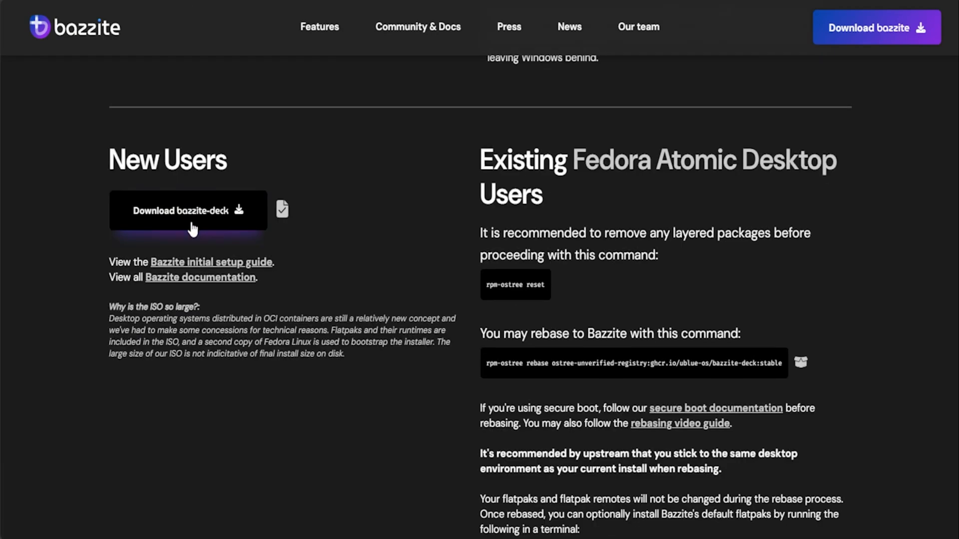
click(188, 210)
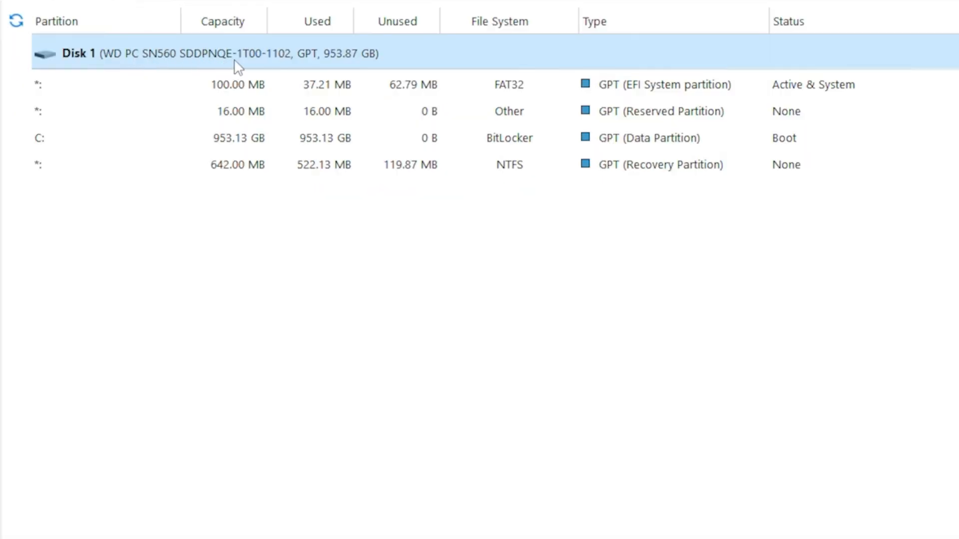
click(245, 138)
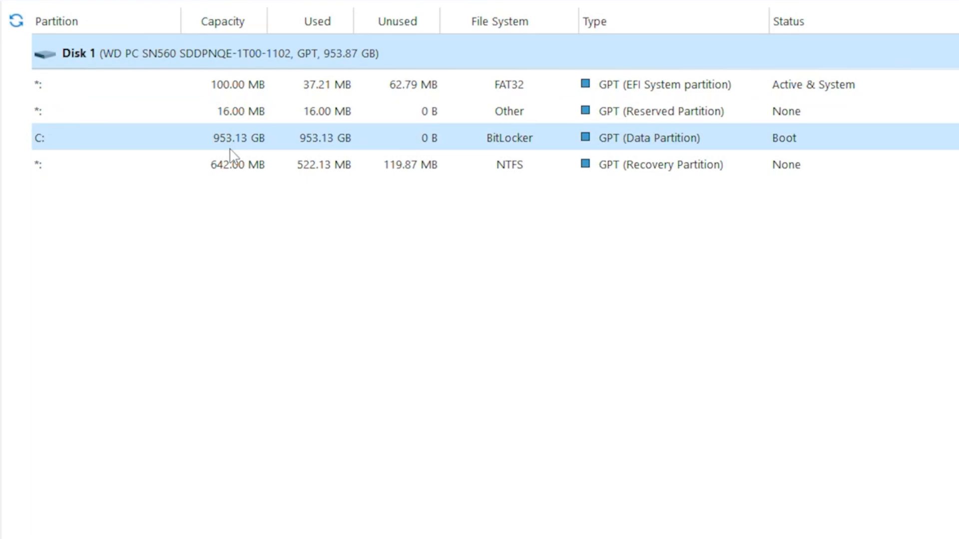
mouse_move(229, 148)
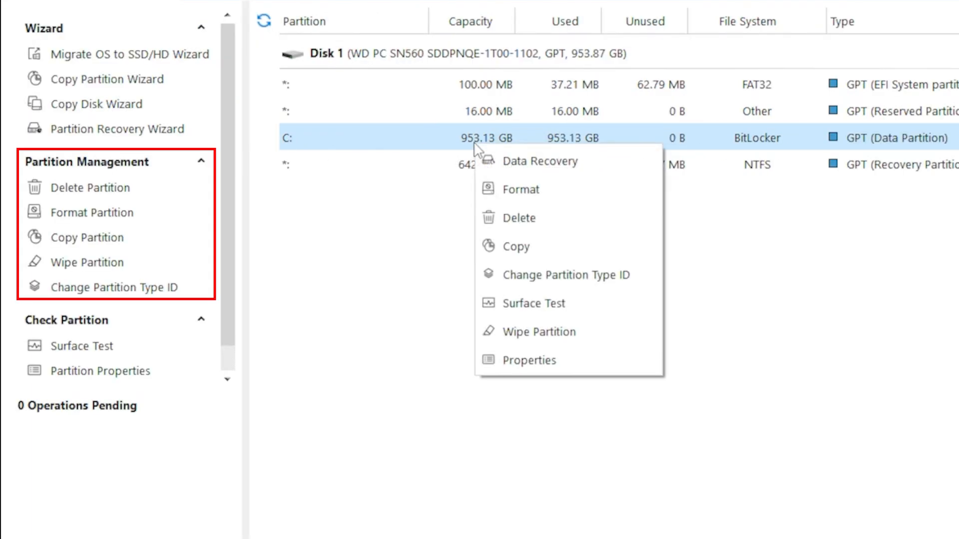
mouse_move(460, 199)
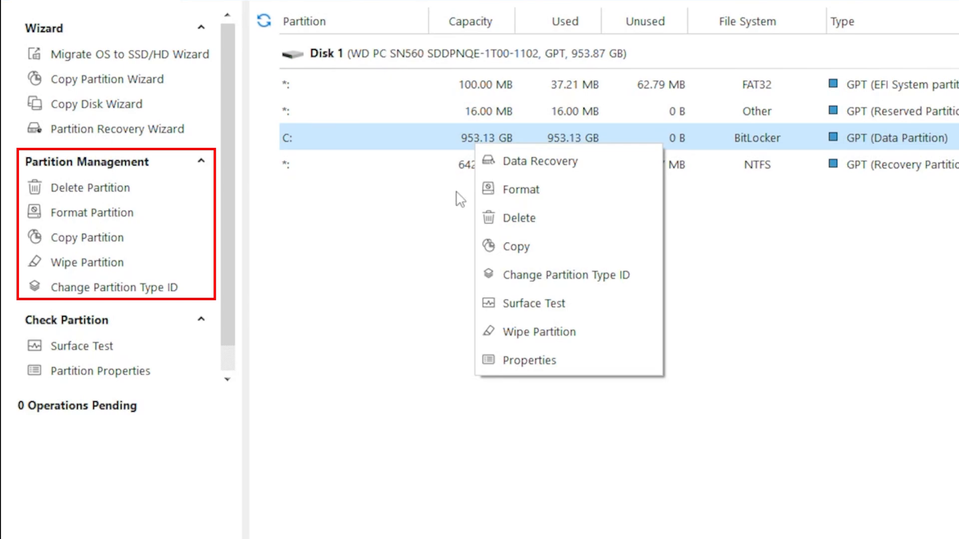
mouse_move(459, 203)
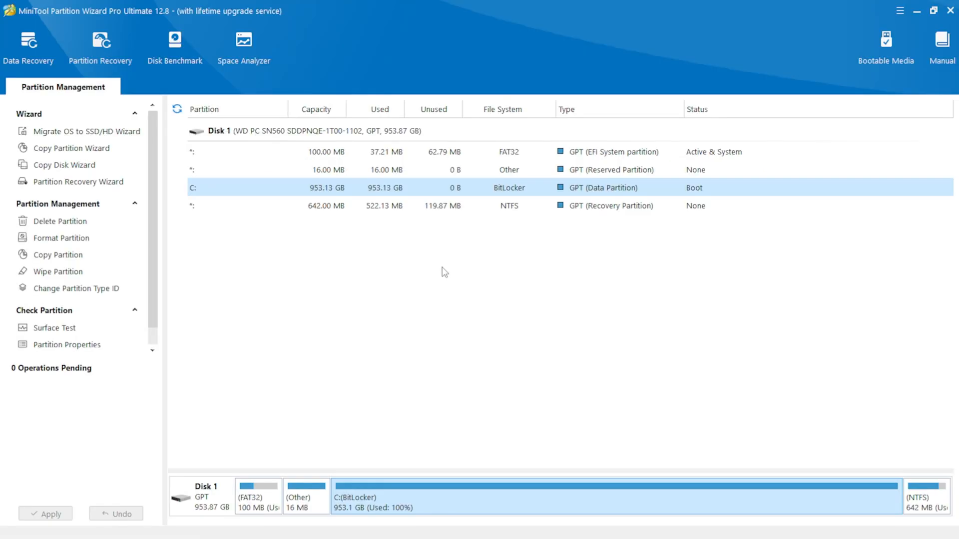
Step: Switch Device encryption off in Windows Settings and confirm Turn off
key(win+i)
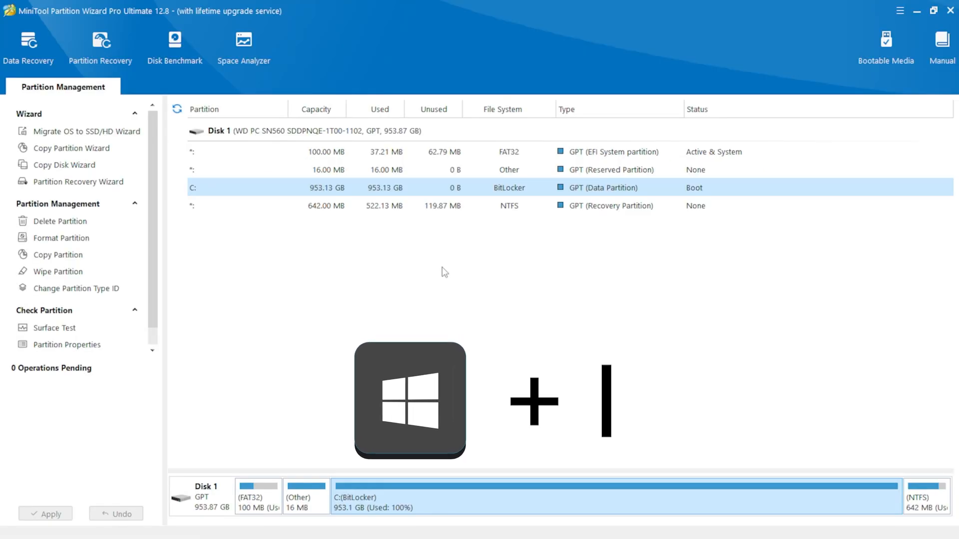
key(Win+i)
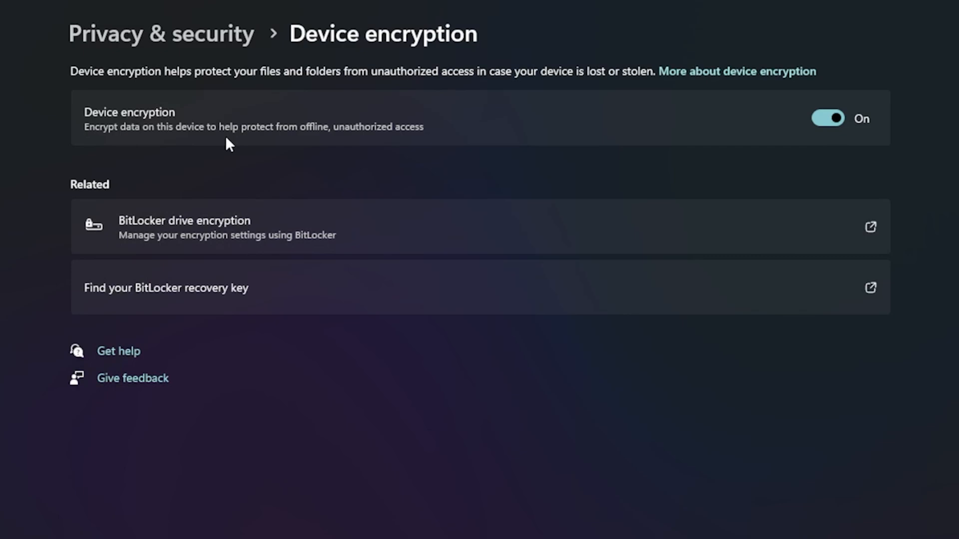
click(827, 118)
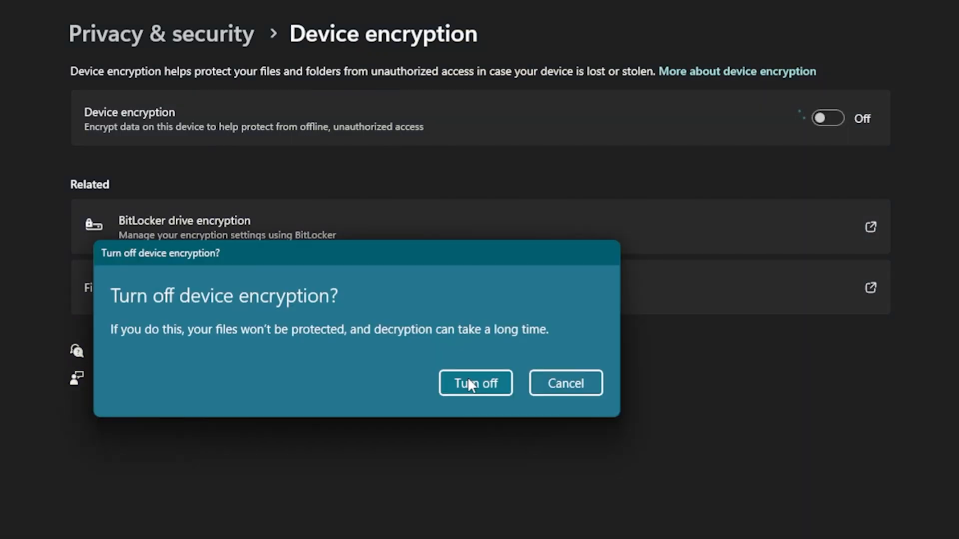
click(475, 383)
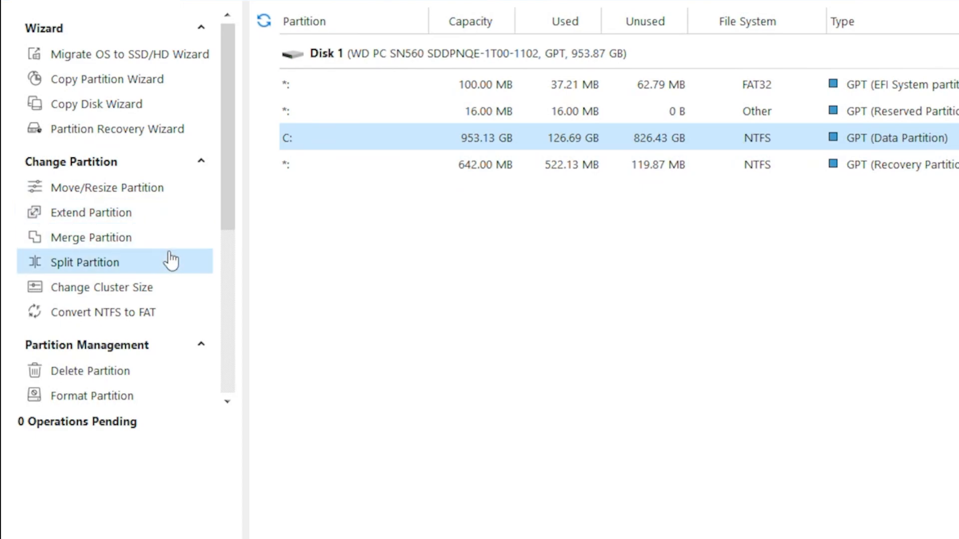
mouse_move(170, 276)
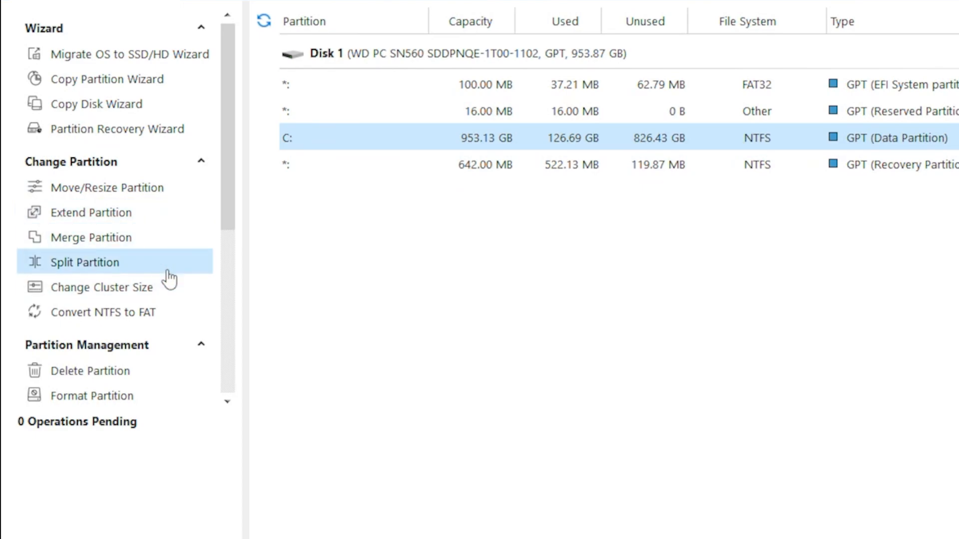
Step: Split C: into two equal 476.56 GB NTFS partitions, C and D
click(85, 263)
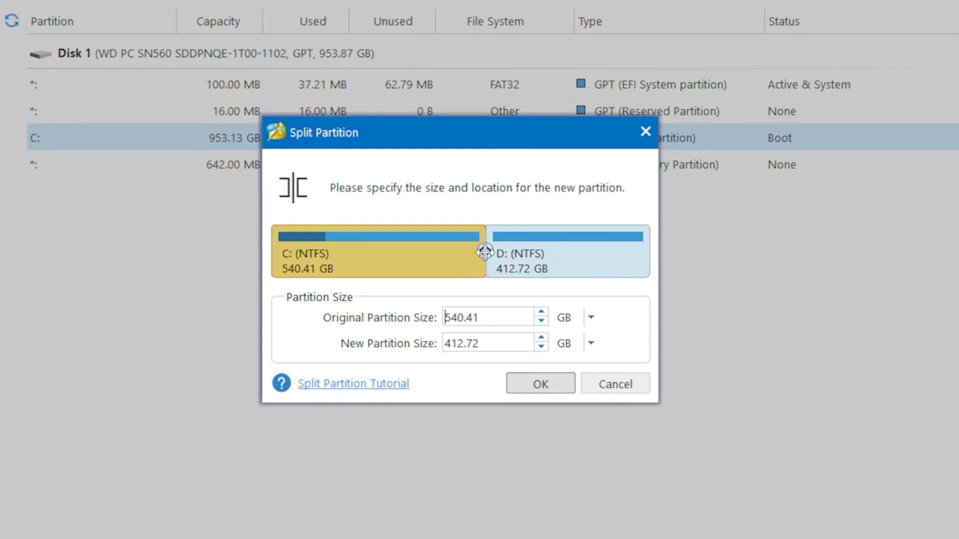
drag(483, 251, 348, 269)
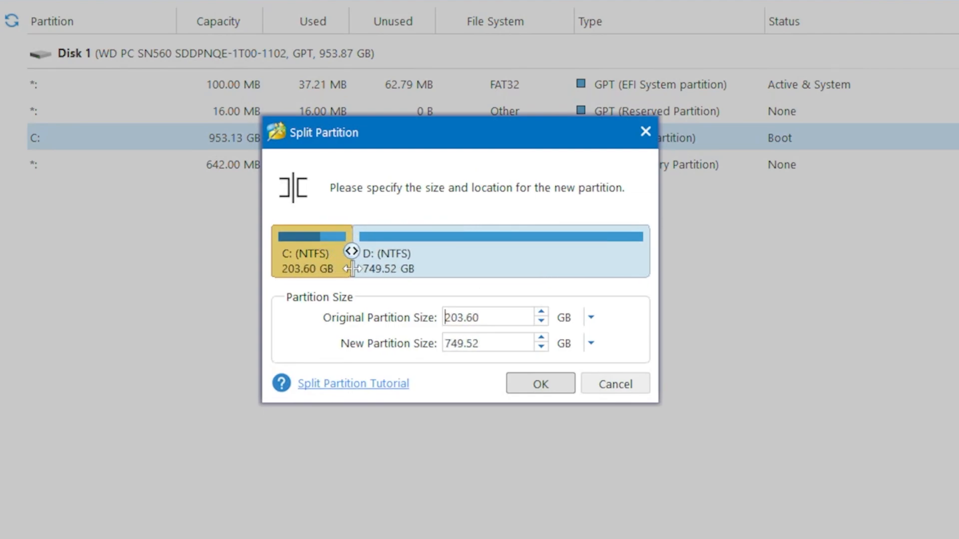
drag(352, 268, 602, 269)
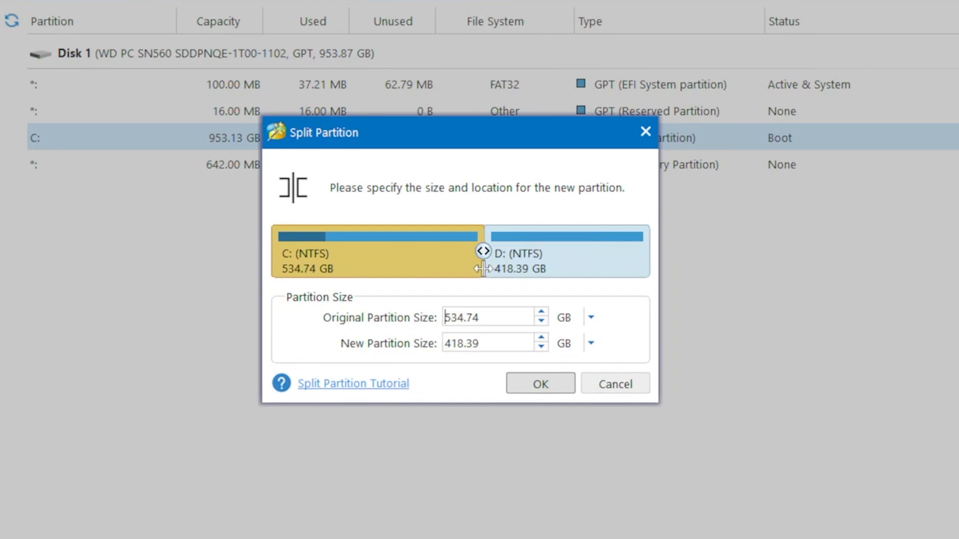
drag(483, 251, 459, 251)
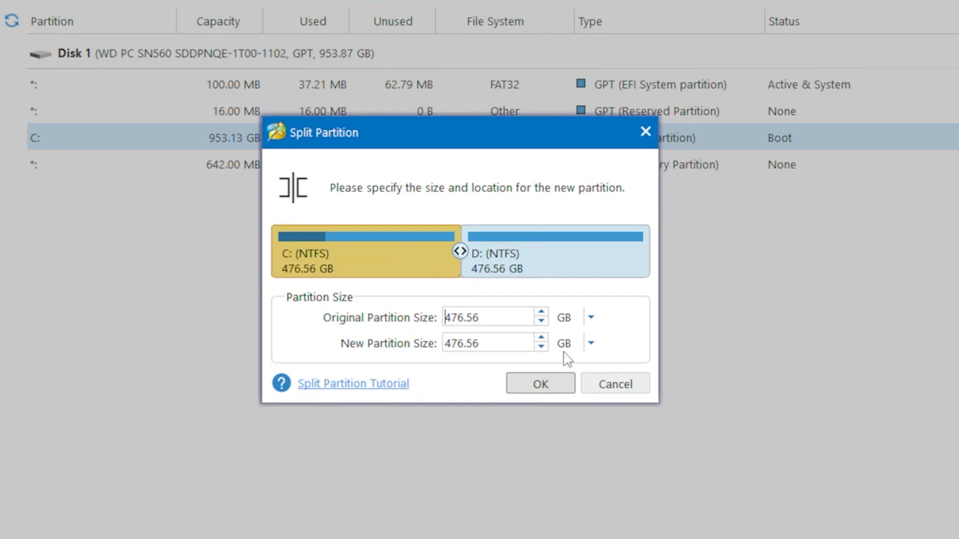
click(539, 384)
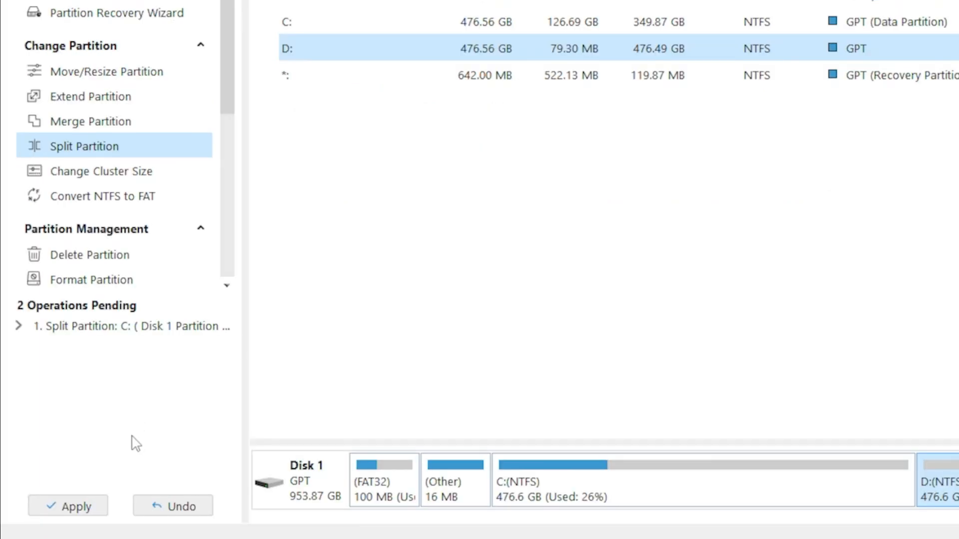
Step: Apply the pending split and restart the PC to carry it out
click(68, 506)
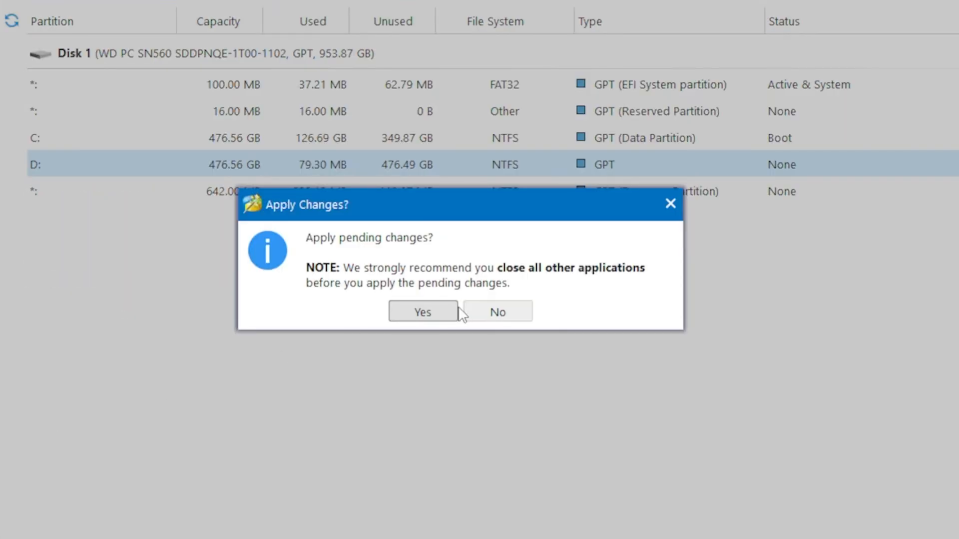
click(422, 312)
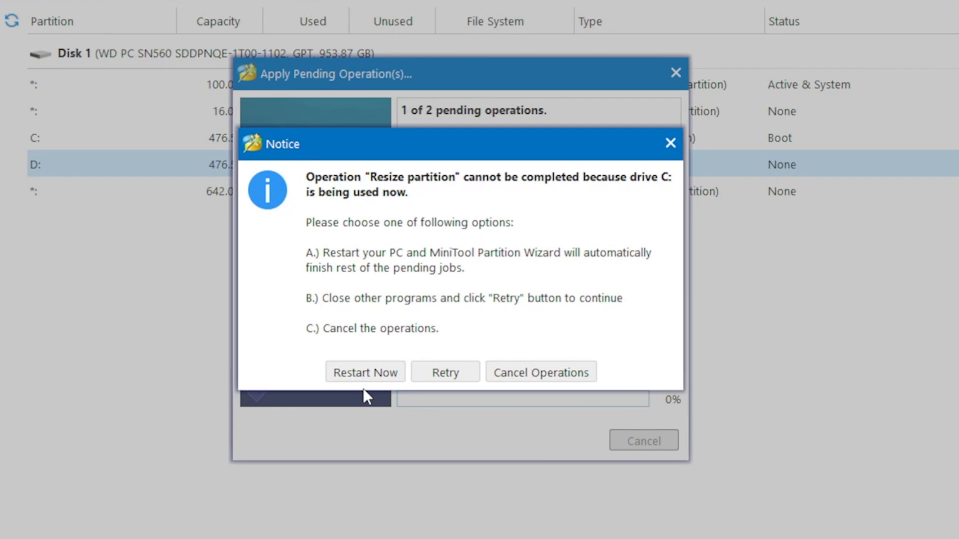
mouse_move(365, 371)
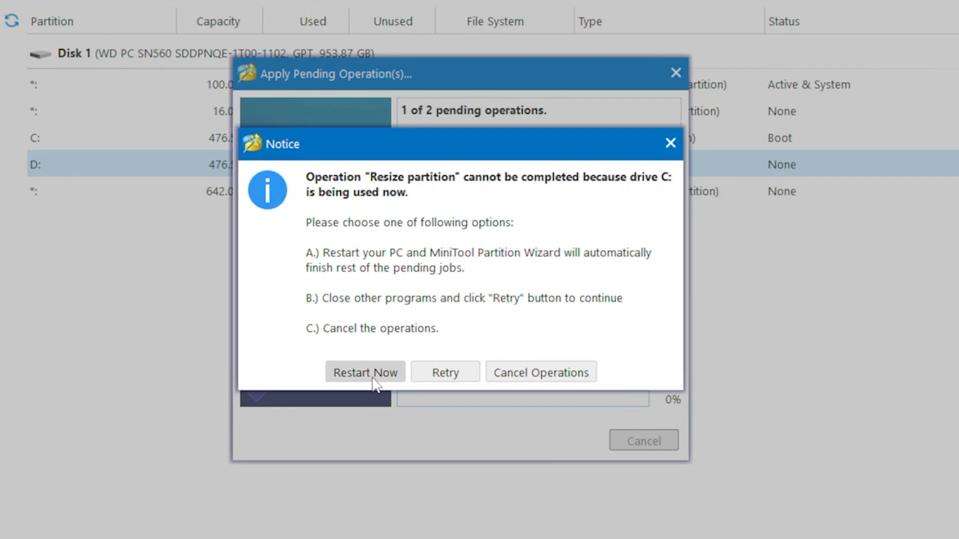
click(365, 371)
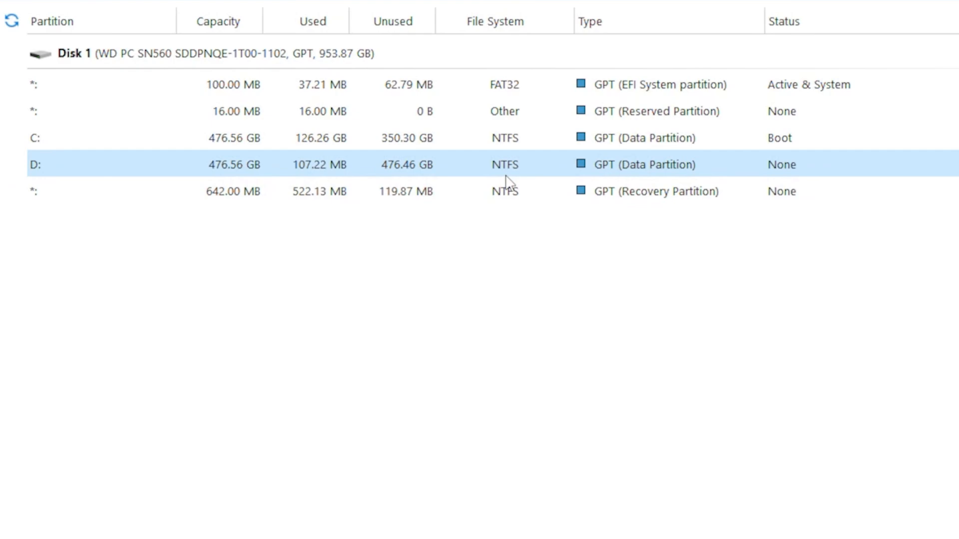
Step: Format D: as Ext4 with the label Bazzite and apply the change
right_click(508, 164)
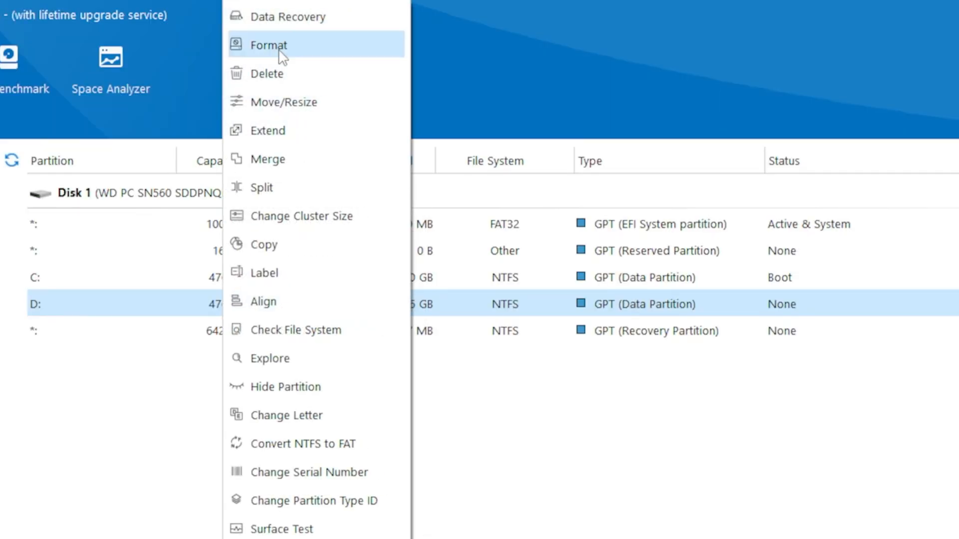
click(261, 45)
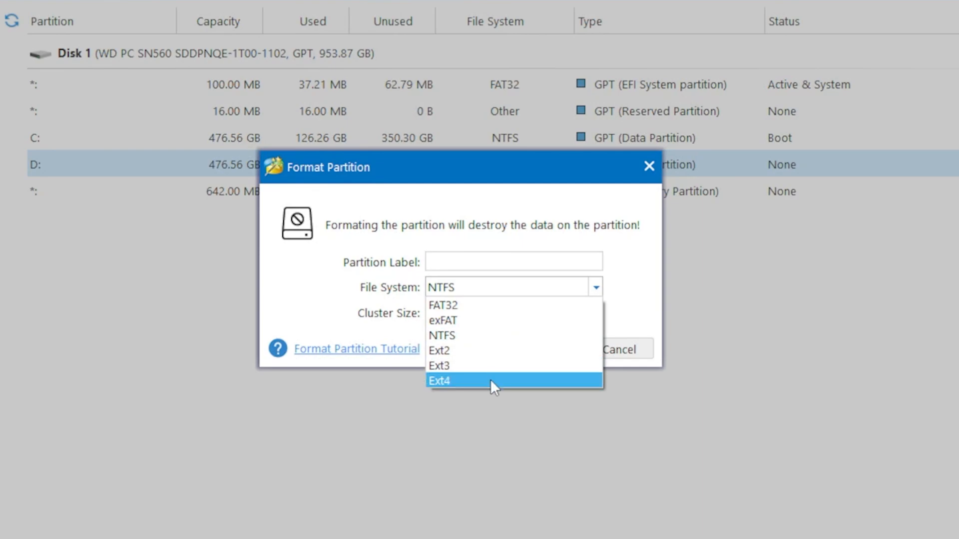
click(440, 381)
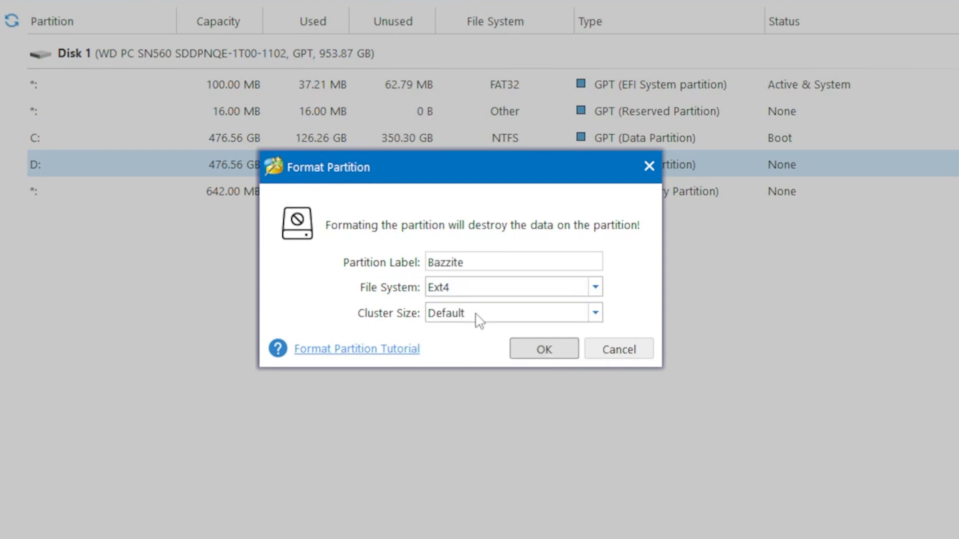
click(591, 312)
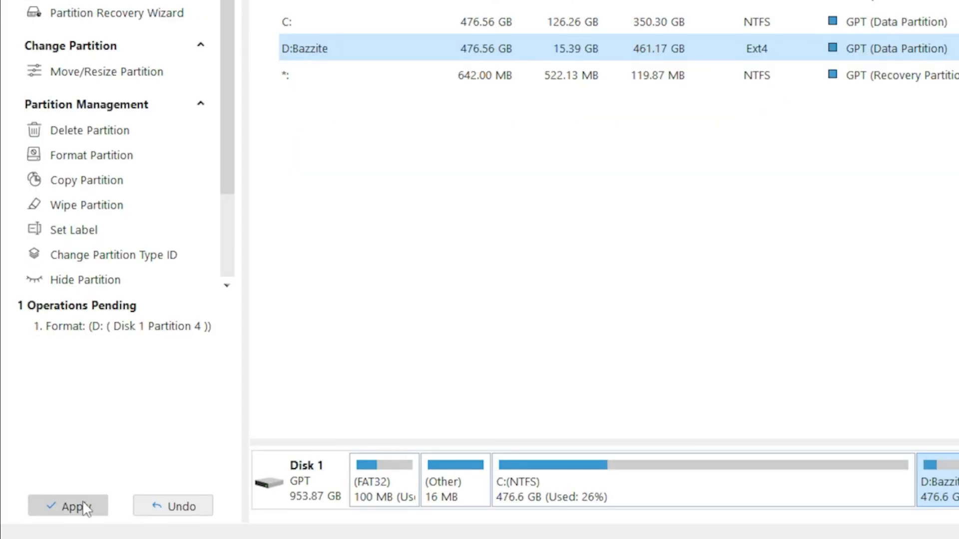
click(68, 507)
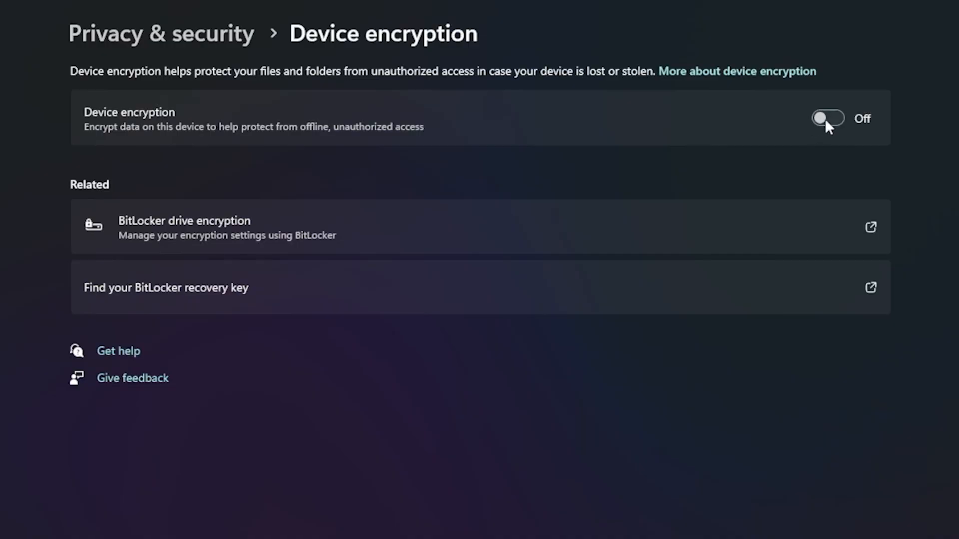
Step: Switch the Device encryption toggle off, then bring up actions for USB partition G:
click(828, 118)
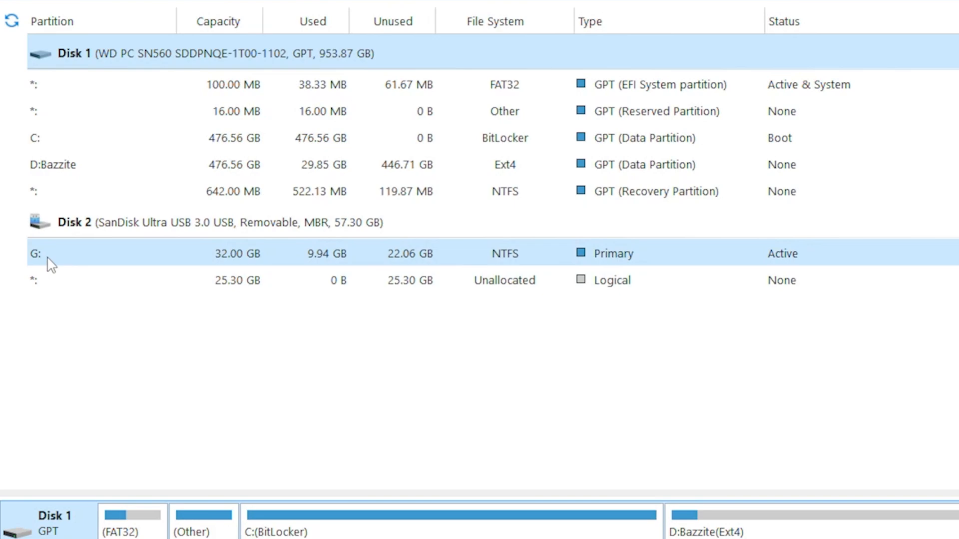
right_click(49, 253)
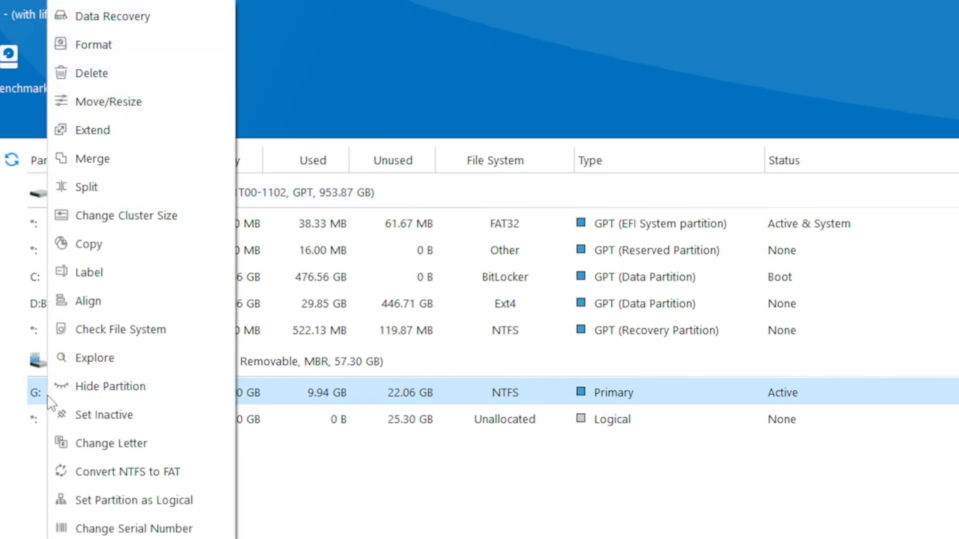
Step: Format the USB partition G: as FAT32 and confirm applying it
click(95, 44)
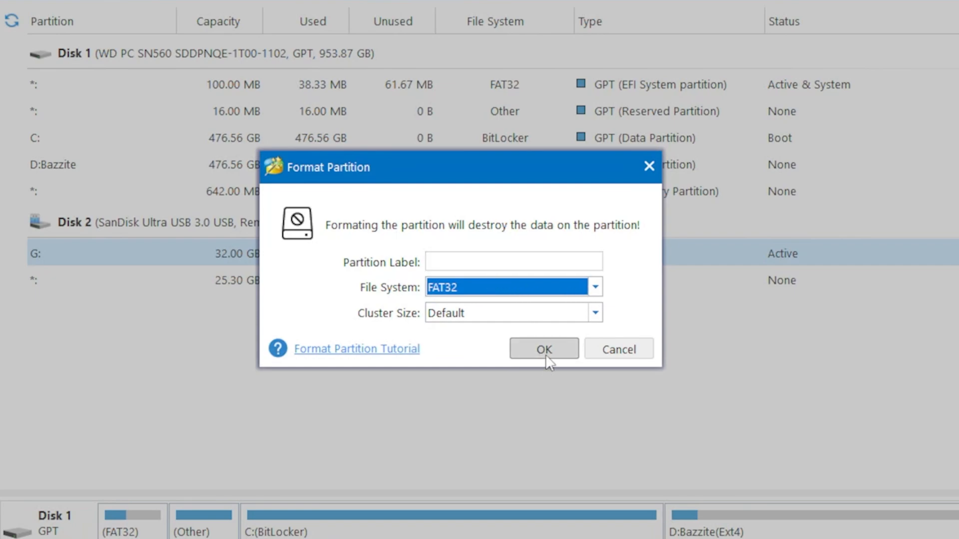
click(543, 349)
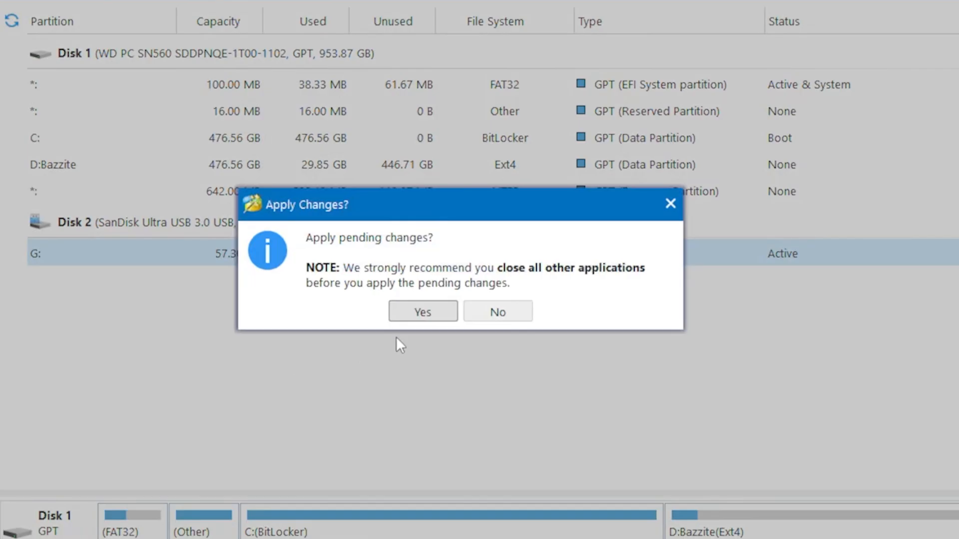
click(422, 312)
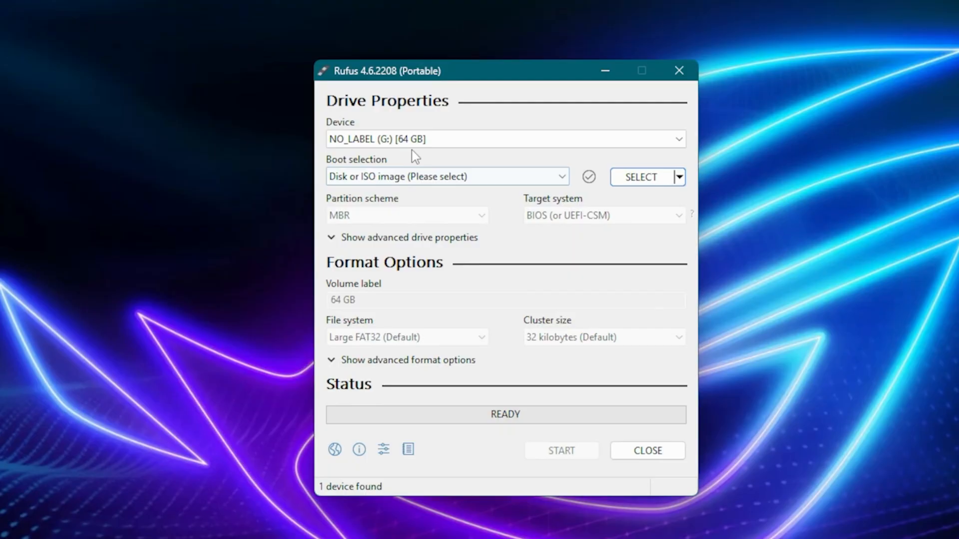
Step: Target the G: USB drive with bazzite-deck-stable.iso, keeping the MBR partition scheme
click(504, 139)
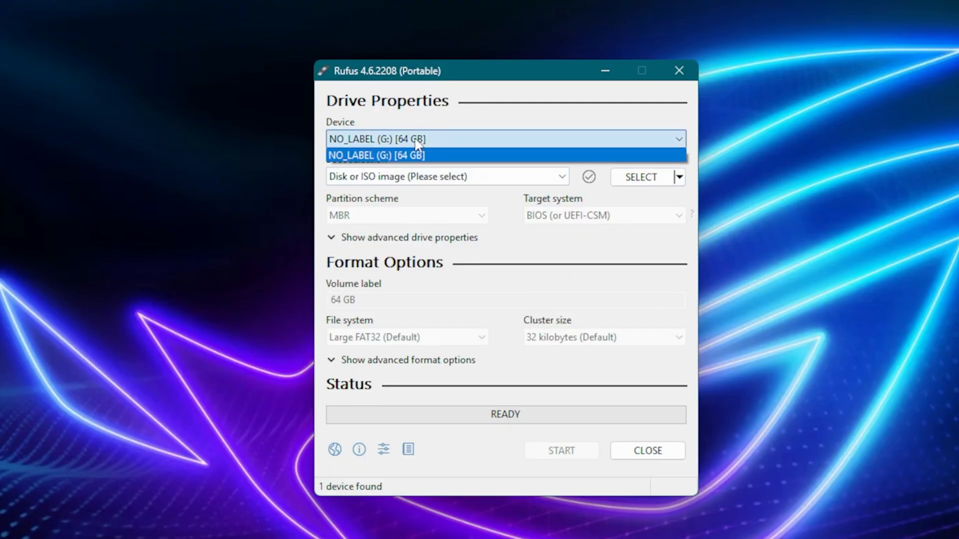
click(640, 177)
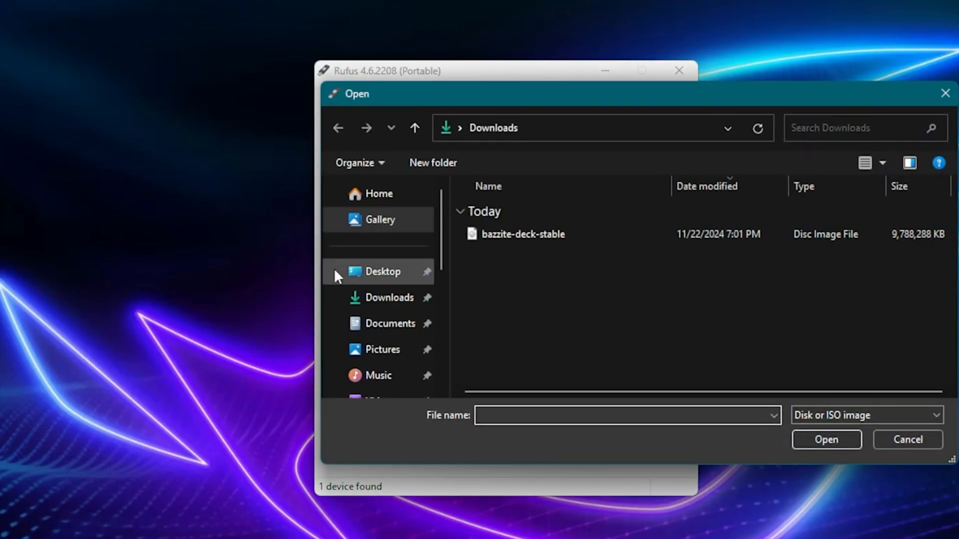
double_click(522, 234)
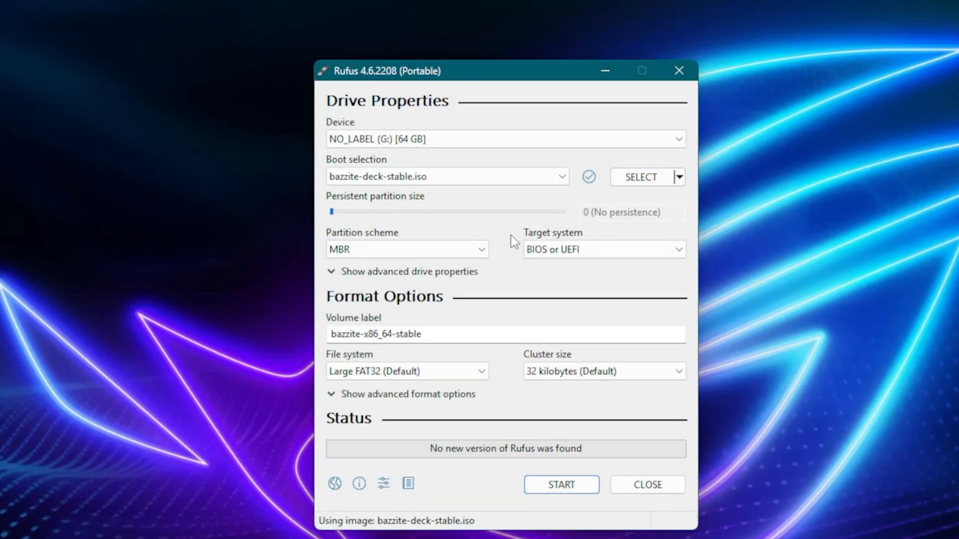
mouse_move(379, 263)
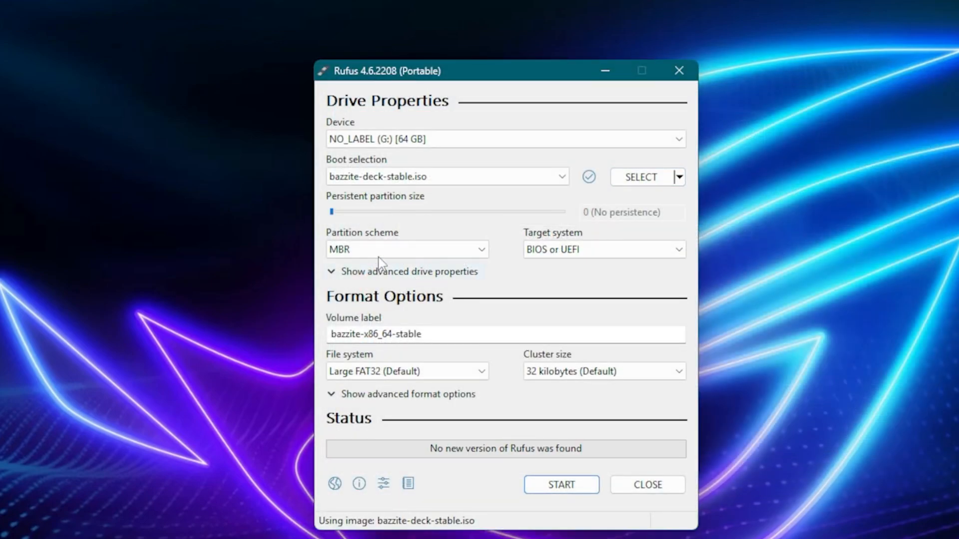
click(407, 249)
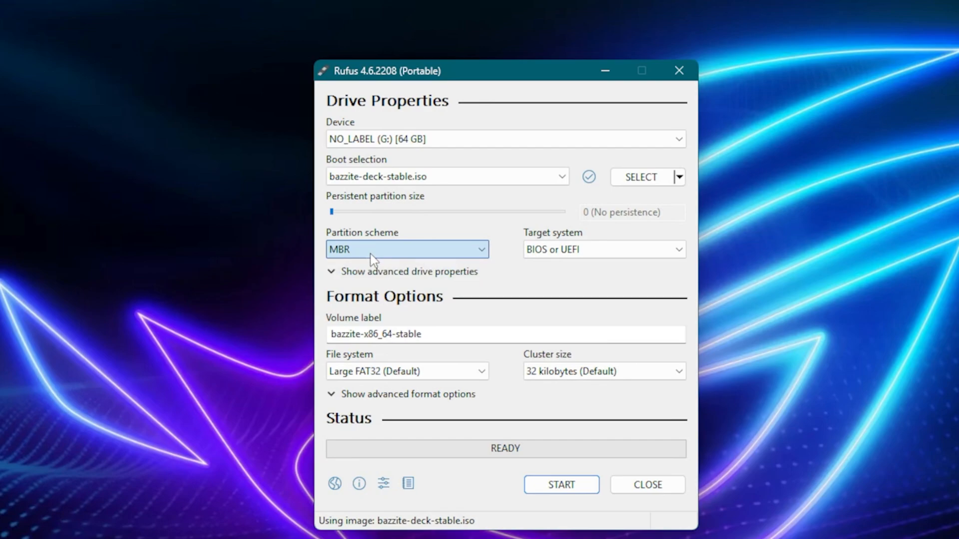
click(602, 248)
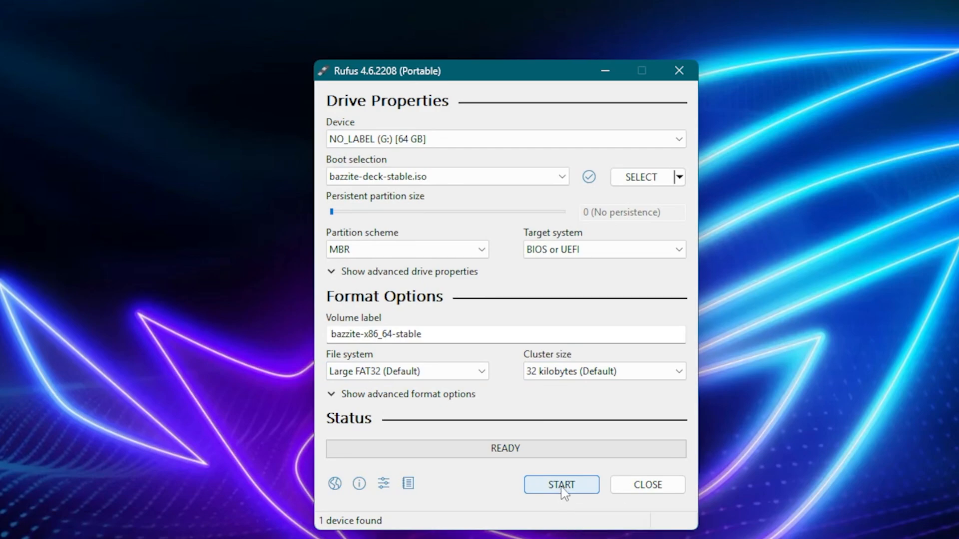
Step: Start writing the image, allowing the Grub download and erasing the drive
click(561, 484)
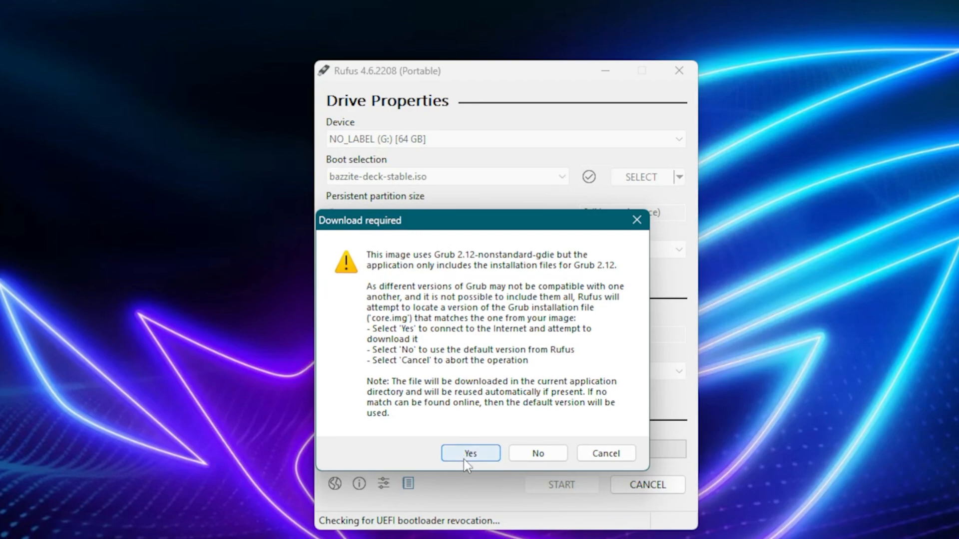
click(469, 453)
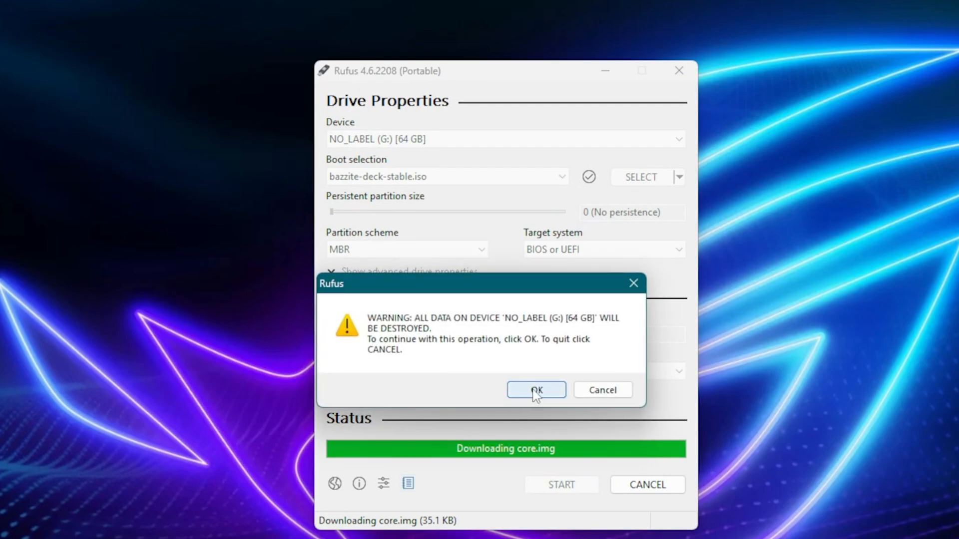
click(535, 389)
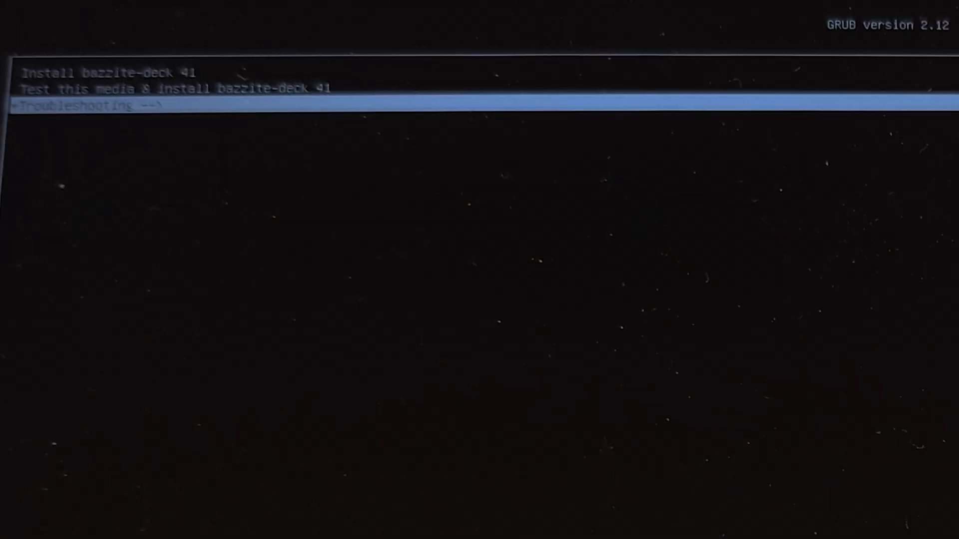
Step: Highlight 'Install bazzite-deck 41' in the GRUB menu and boot it
key(Up)
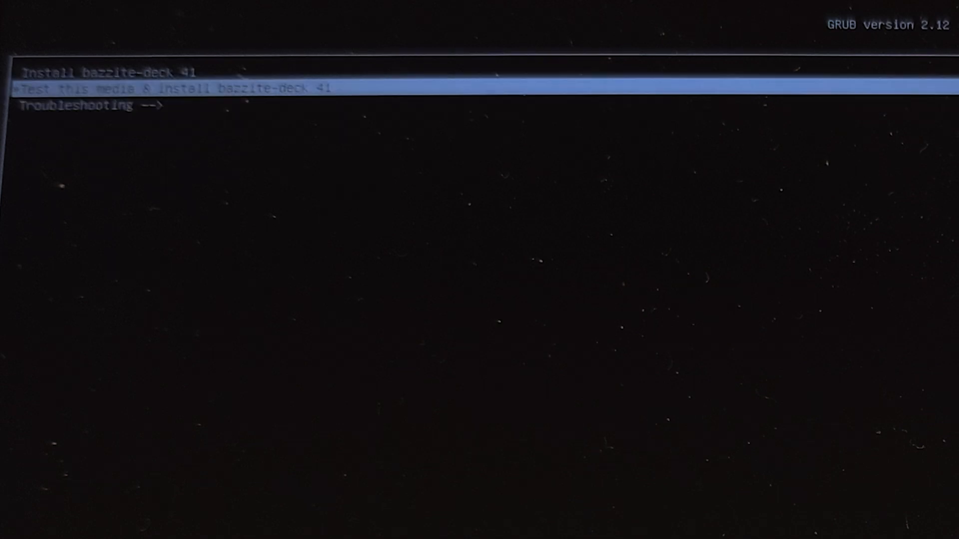
key(Up)
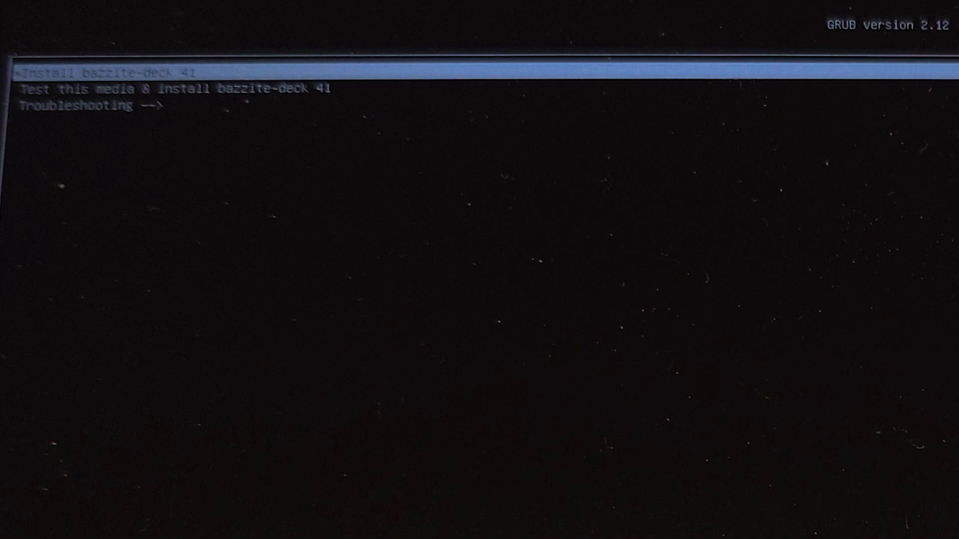
key(Return)
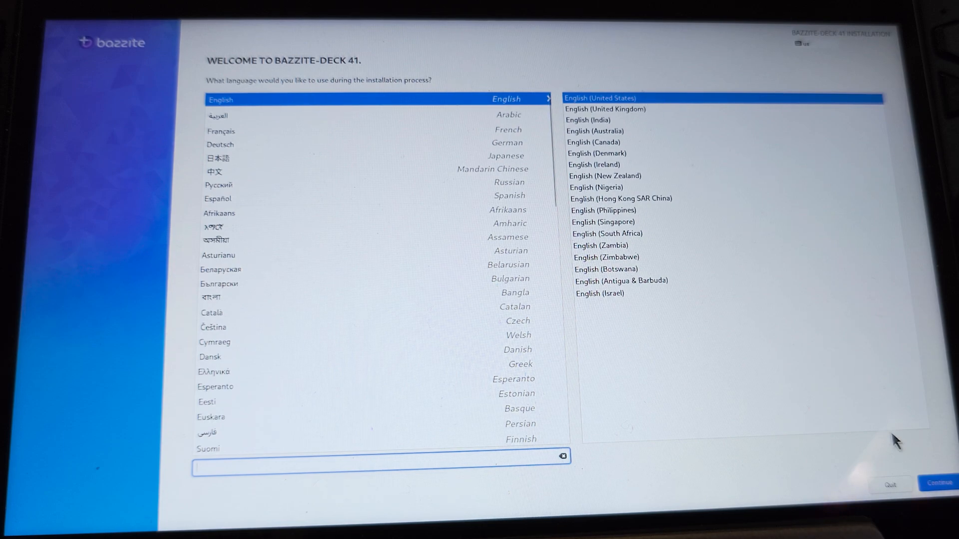
Step: Continue in English (United States) and confirm the disk with automatic partitioning
click(932, 484)
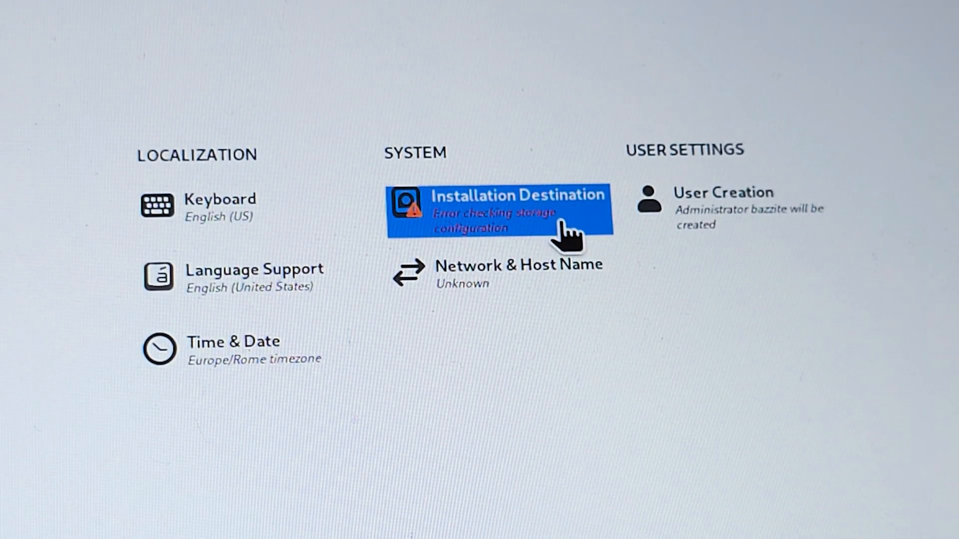
click(514, 208)
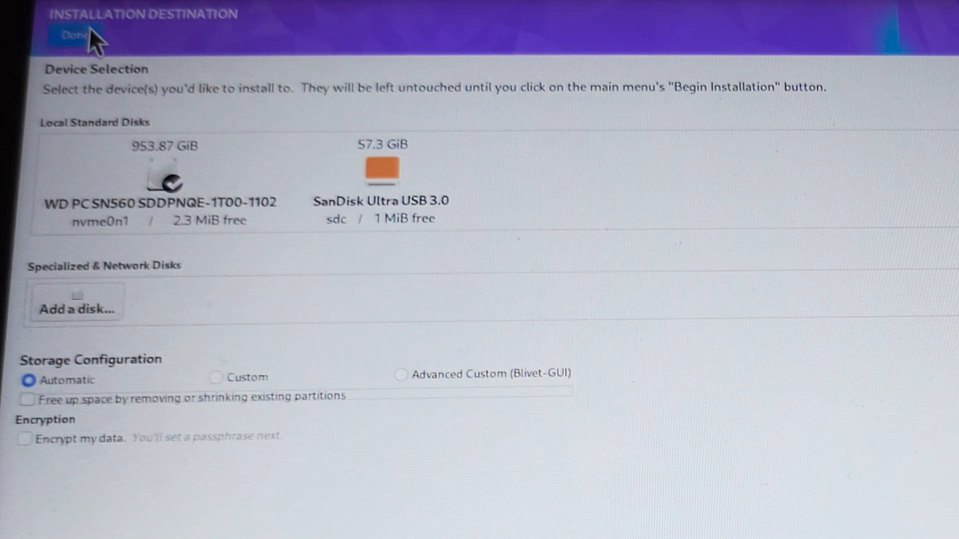
click(72, 35)
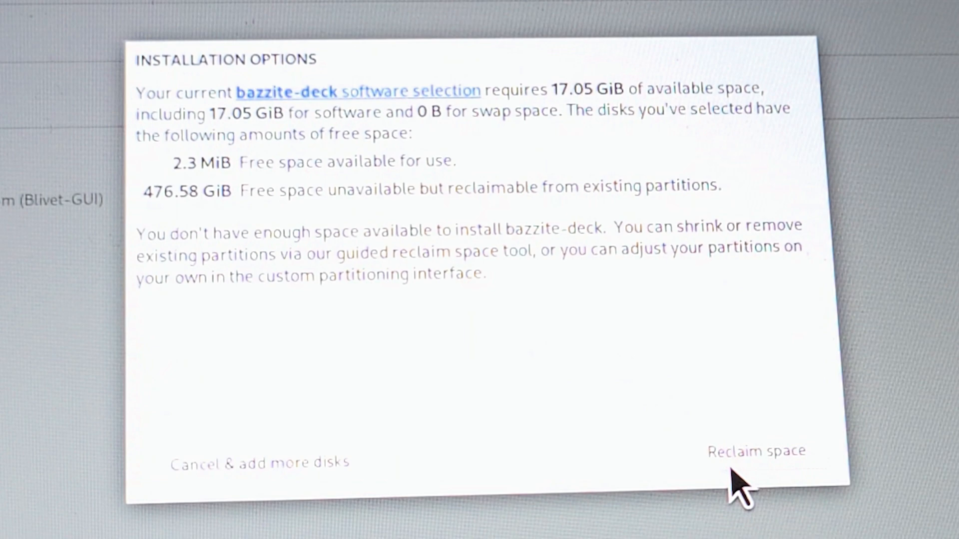
Step: Delete the 476.5 GB BAZZITE ext4 partition in Reclaim space and reclaim it
click(756, 451)
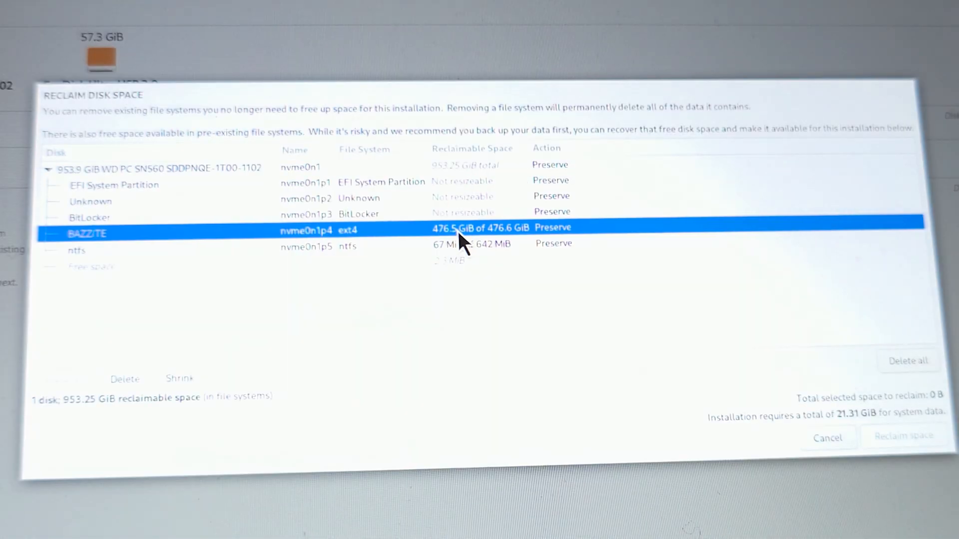
mouse_move(122, 257)
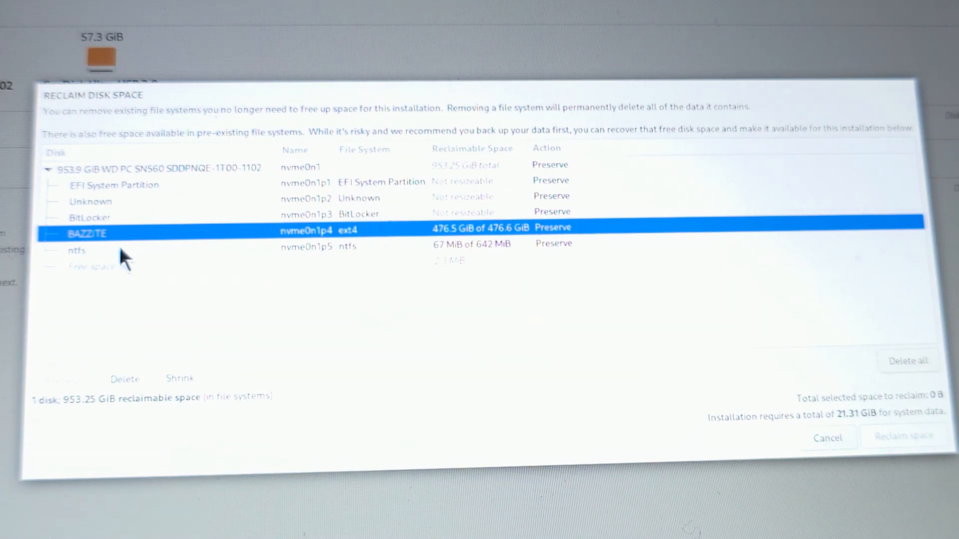
click(125, 379)
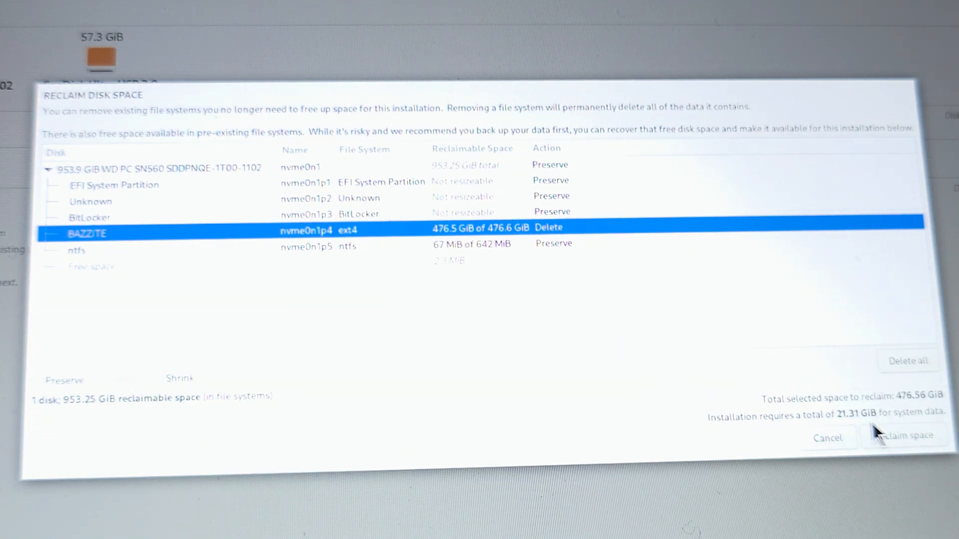
mouse_move(905, 436)
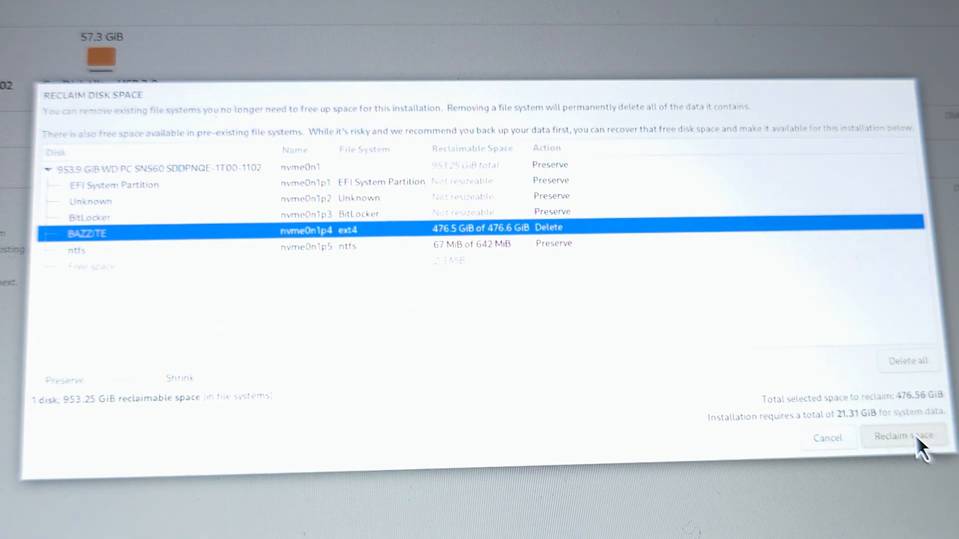
click(904, 436)
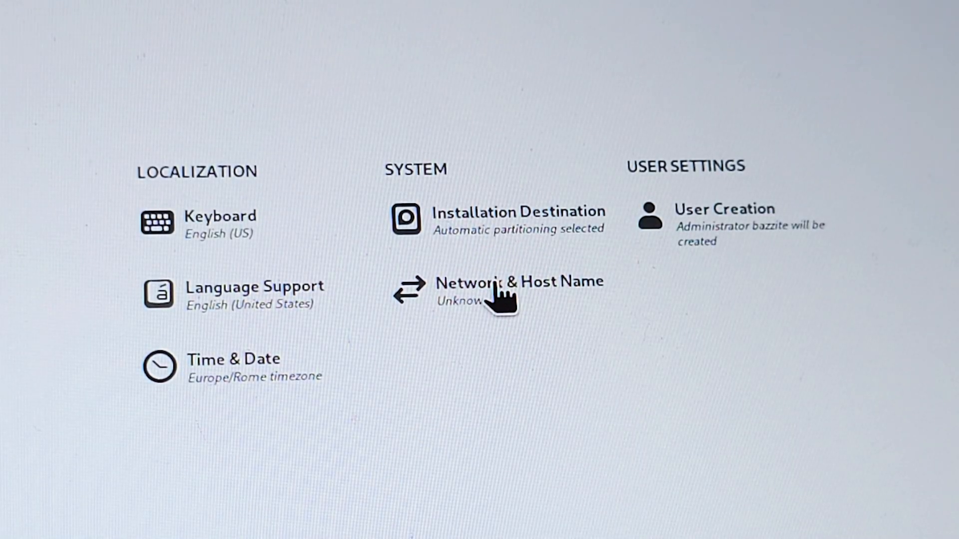
mouse_move(514, 388)
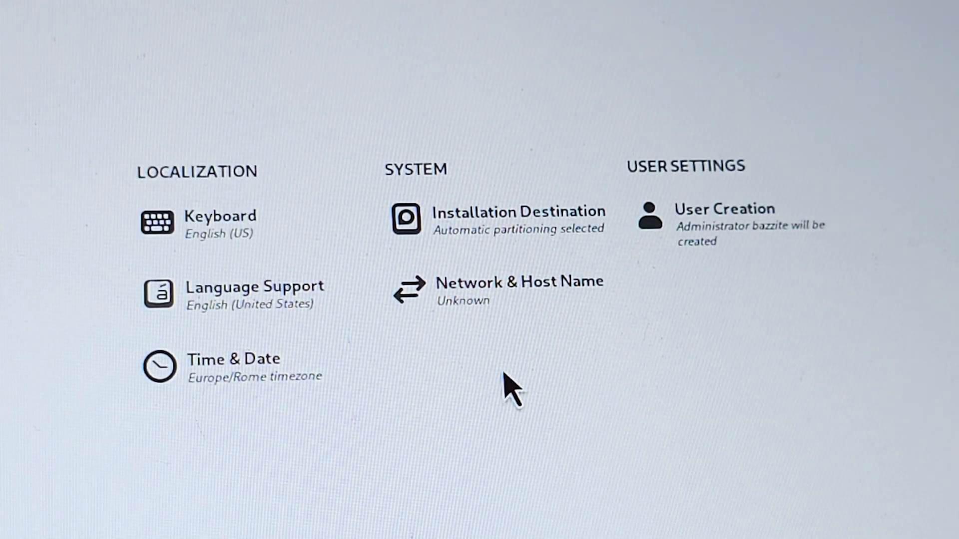
Step: Fill in the administrator user account, then begin installing Bazzite to the disk
click(518, 281)
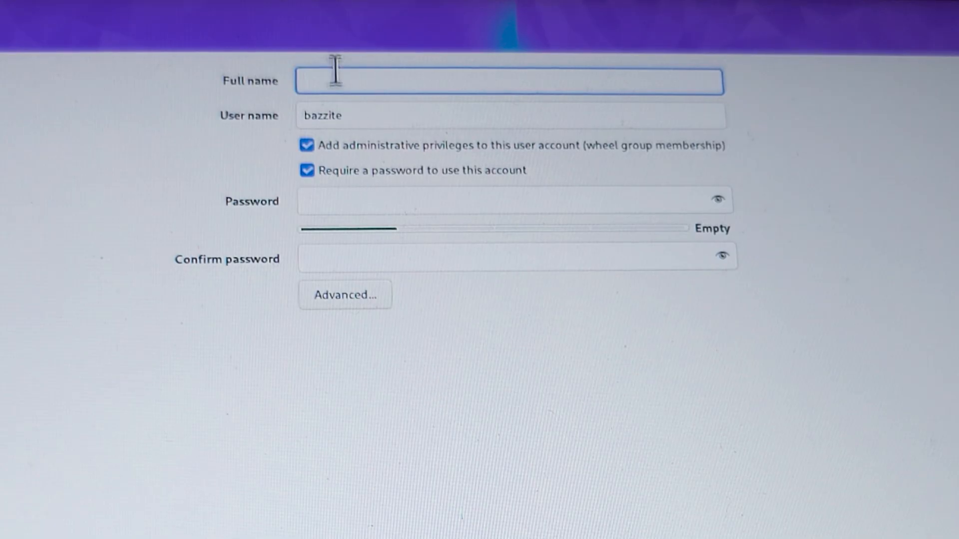
mouse_move(416, 114)
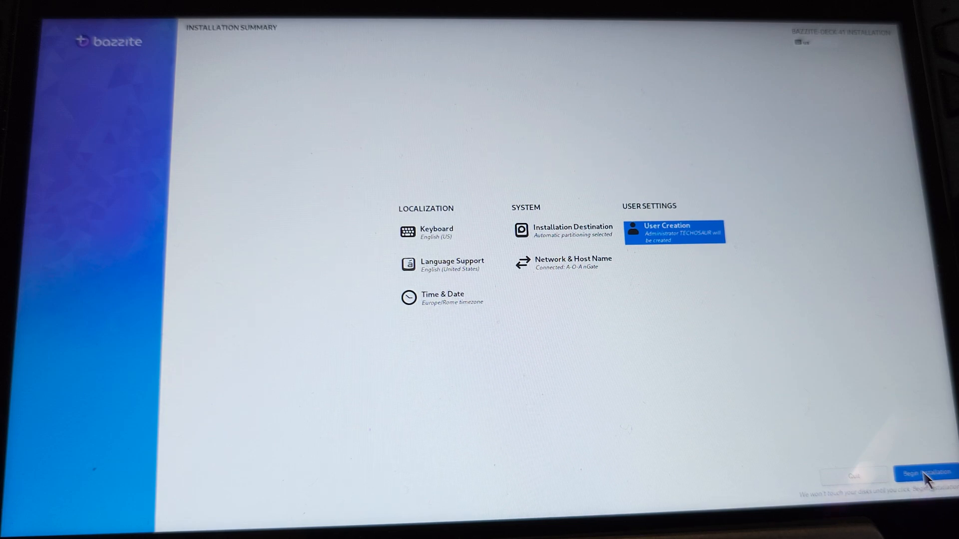
click(929, 473)
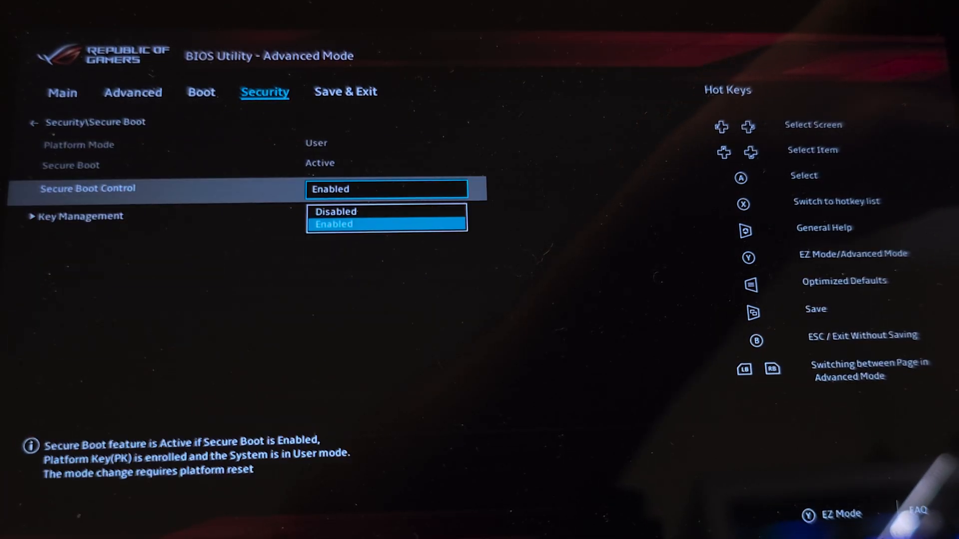
Step: Change the Secure Boot Control value, then save changes and exit the BIOS
click(346, 92)
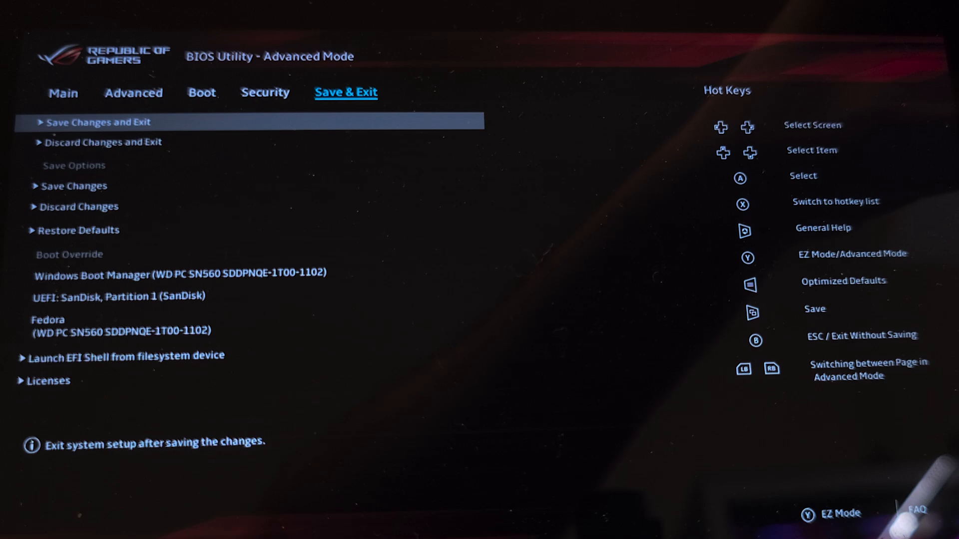
click(97, 122)
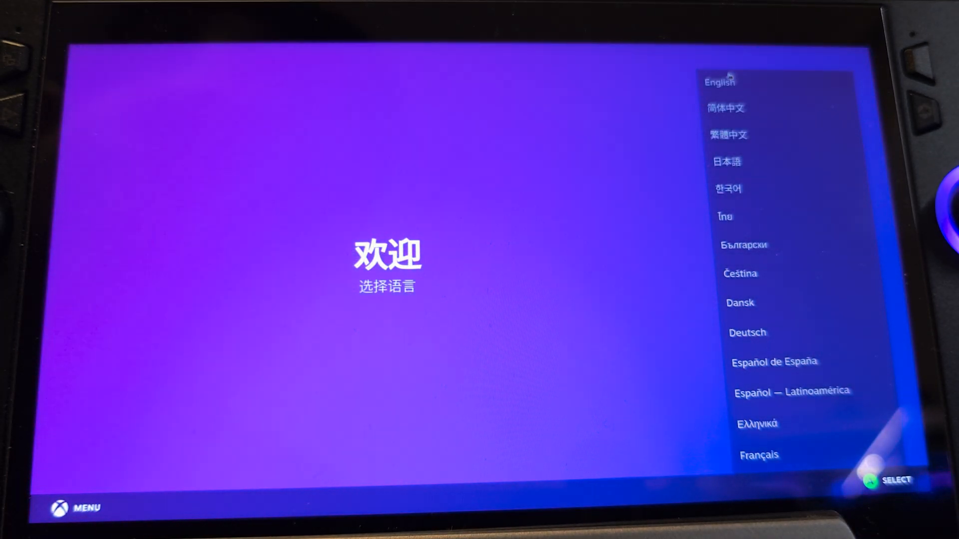
Step: Choose English for Steam, dismiss the tour's end message, and switch to Desktop
click(719, 81)
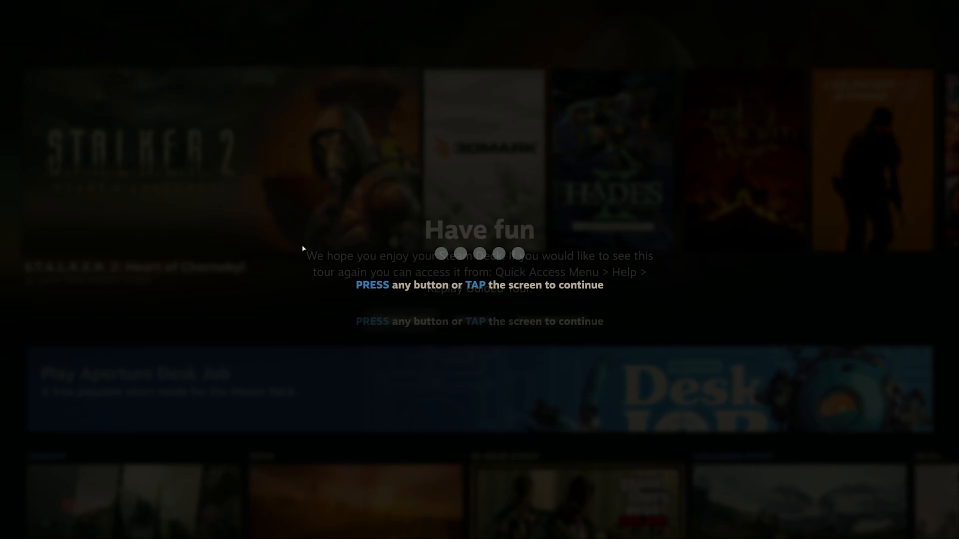
key(enter)
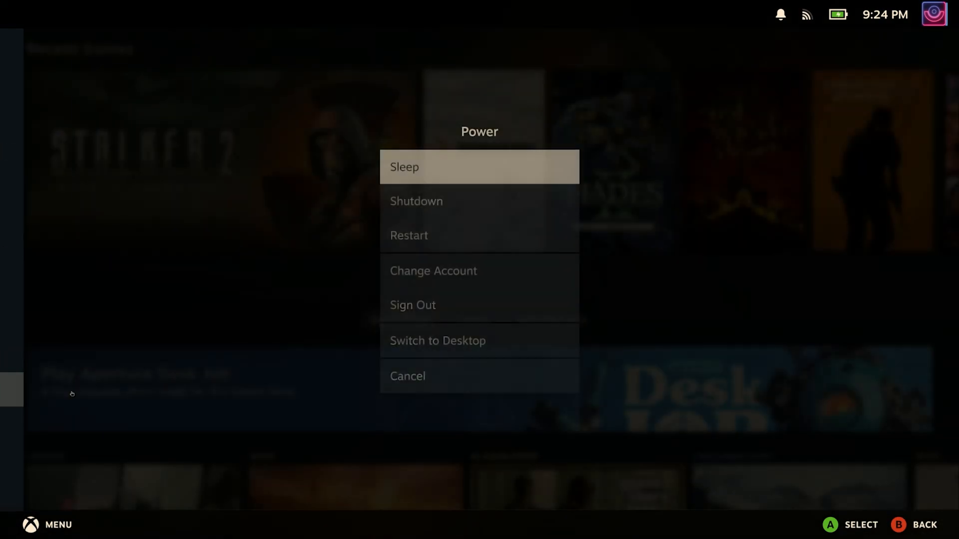
click(437, 341)
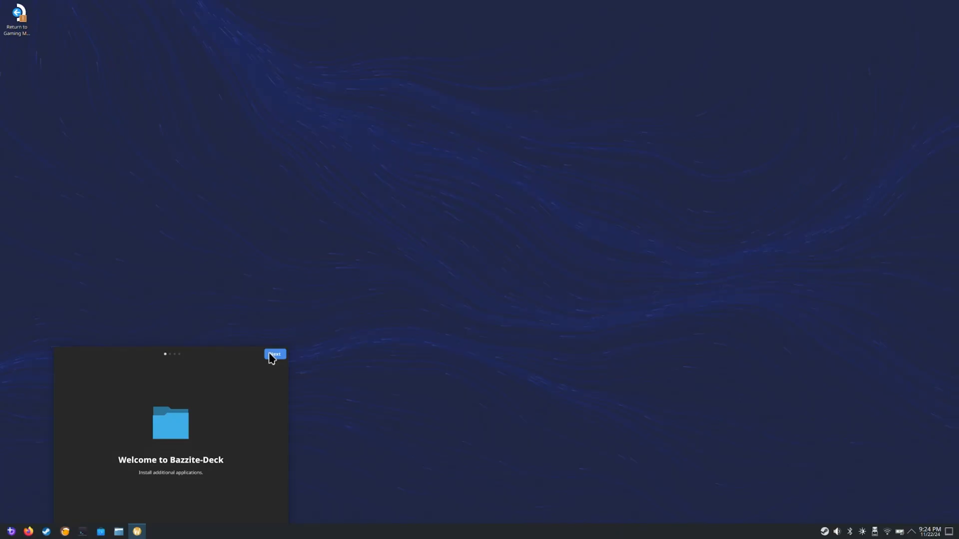
Step: Pass the Bazzite Portal welcome page and enable Decky Loader, EmuDeck and Sunshine
click(275, 355)
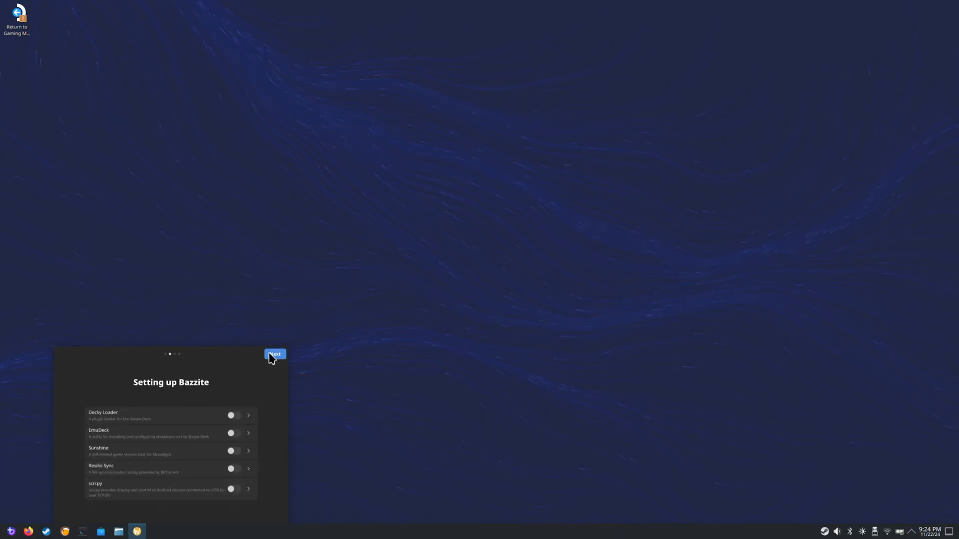
click(274, 354)
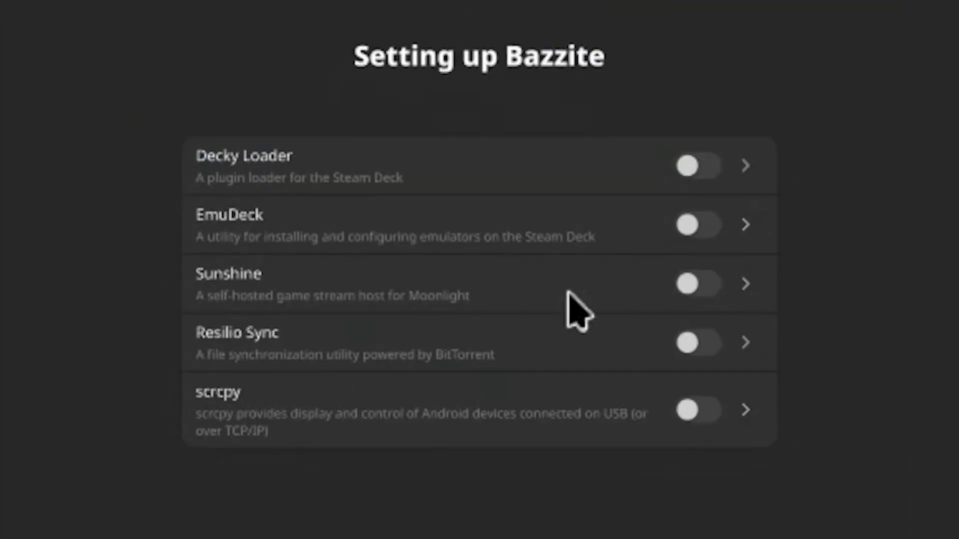
click(697, 165)
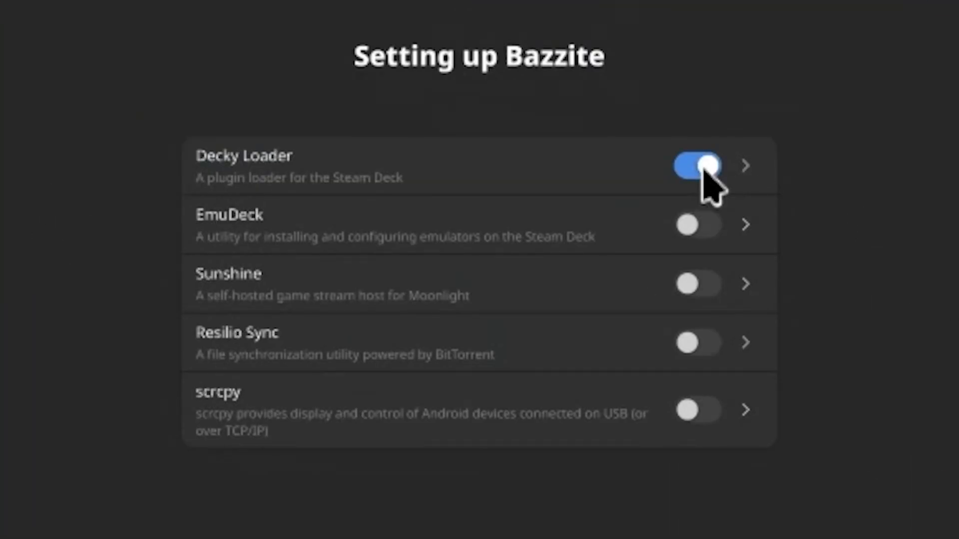
click(697, 283)
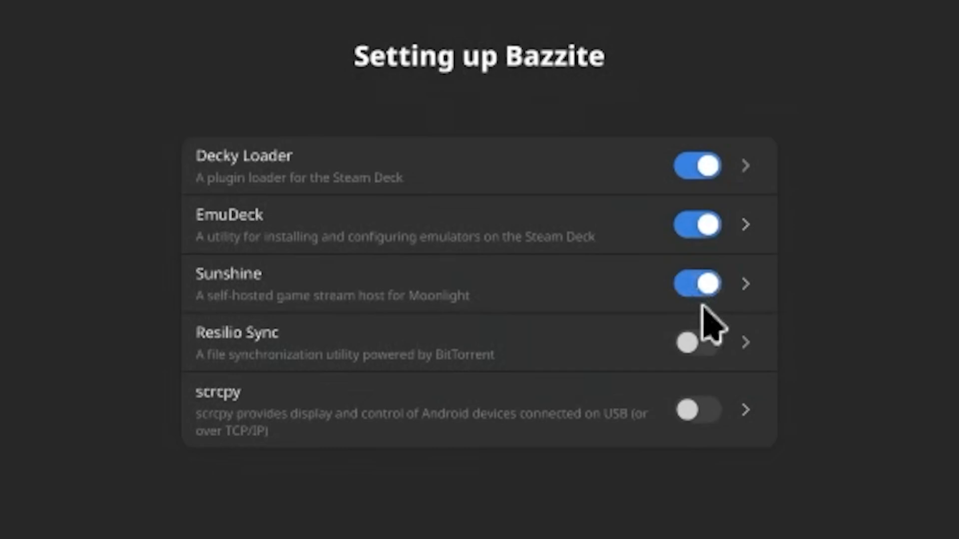
click(696, 341)
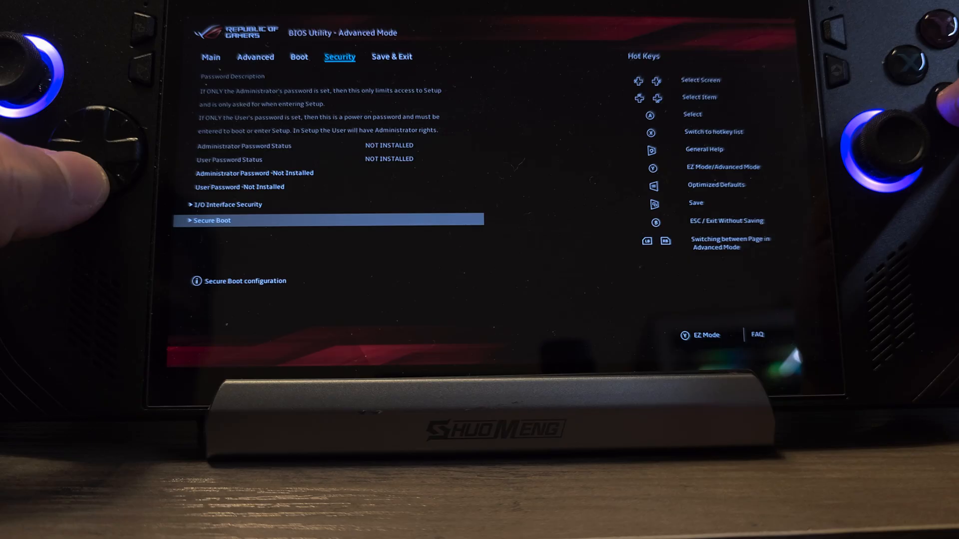
Step: Open BIOS Secure Boot configuration, then toggle Windows device encryption Off
click(212, 221)
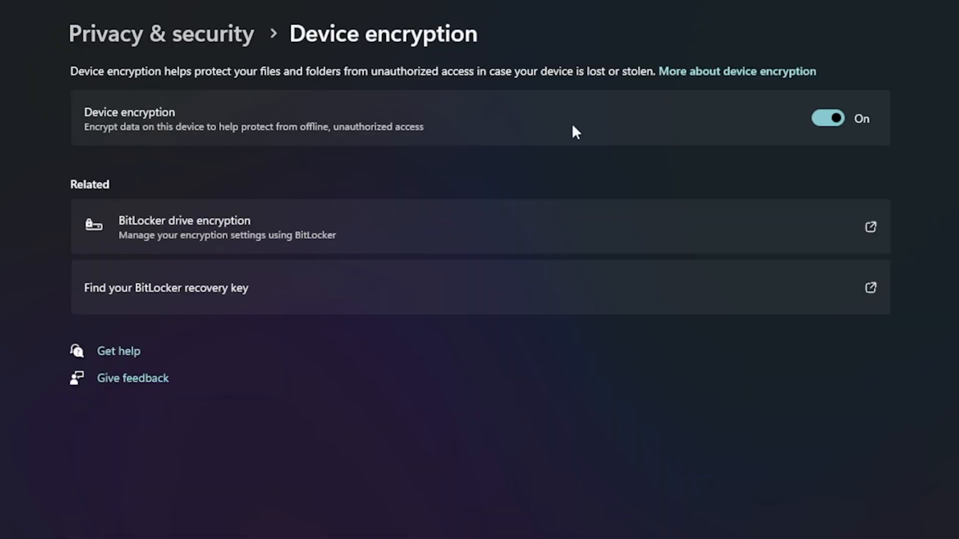
click(828, 118)
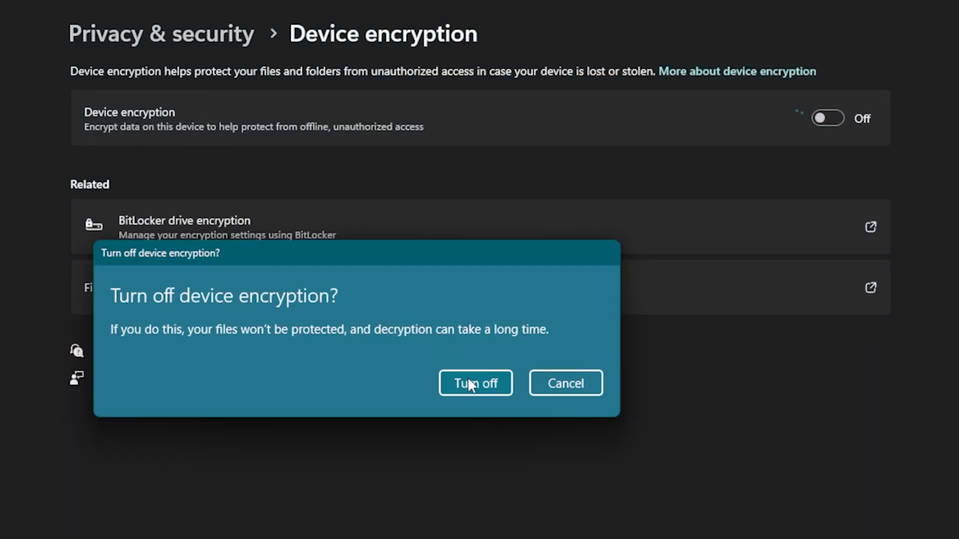